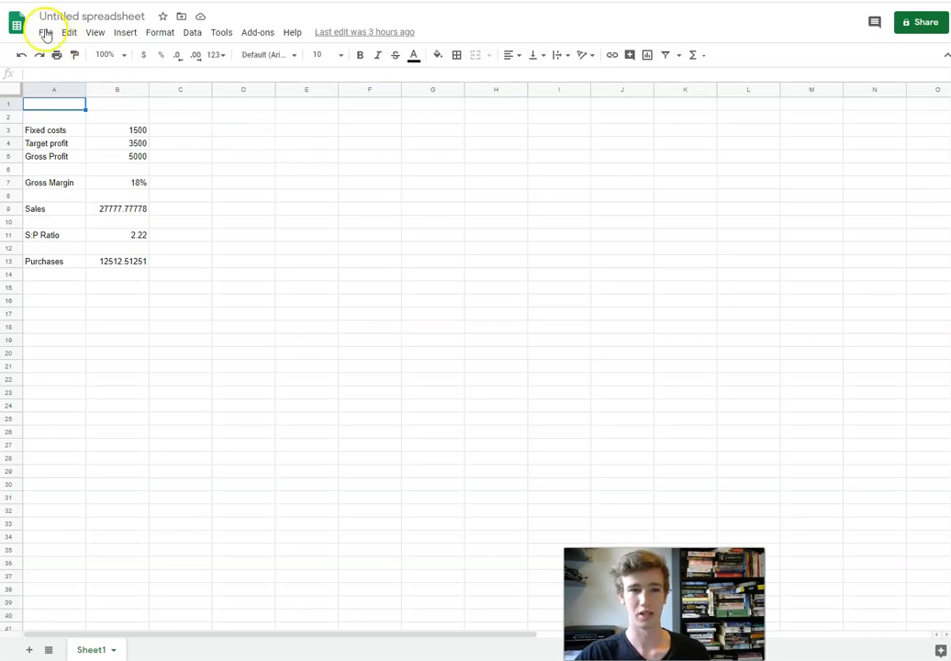
pyautogui.moveTo(142, 56)
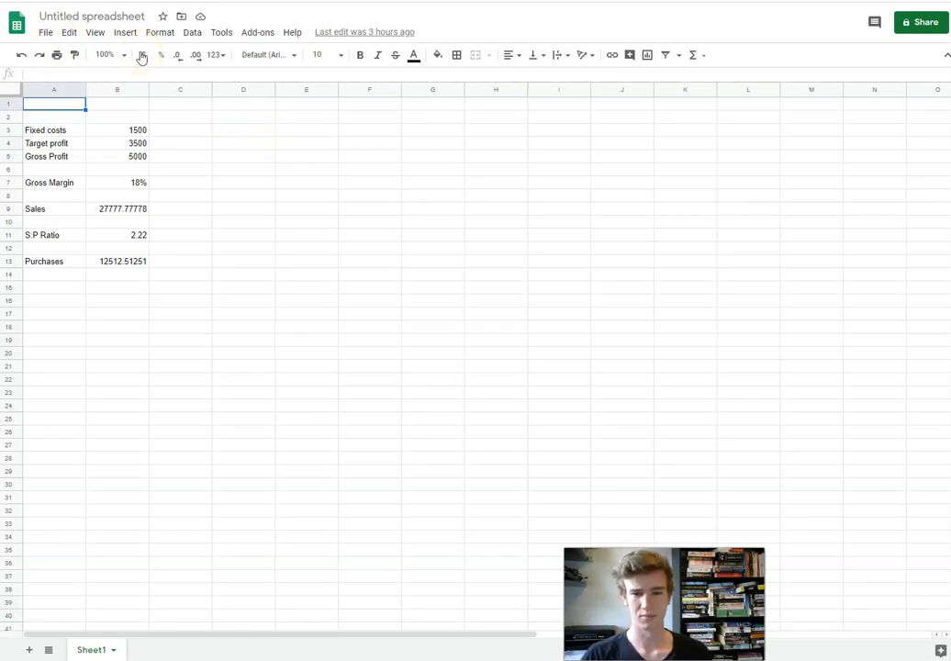
# - Change the fixed costs value in B3 to 3100
pyautogui.click(117, 129)
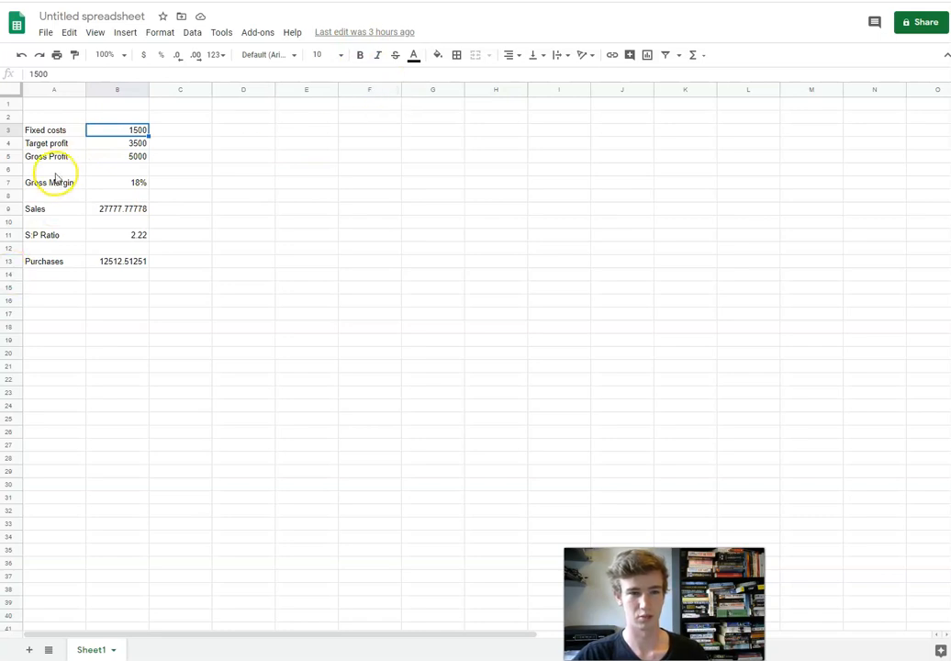
pyautogui.click(54, 129)
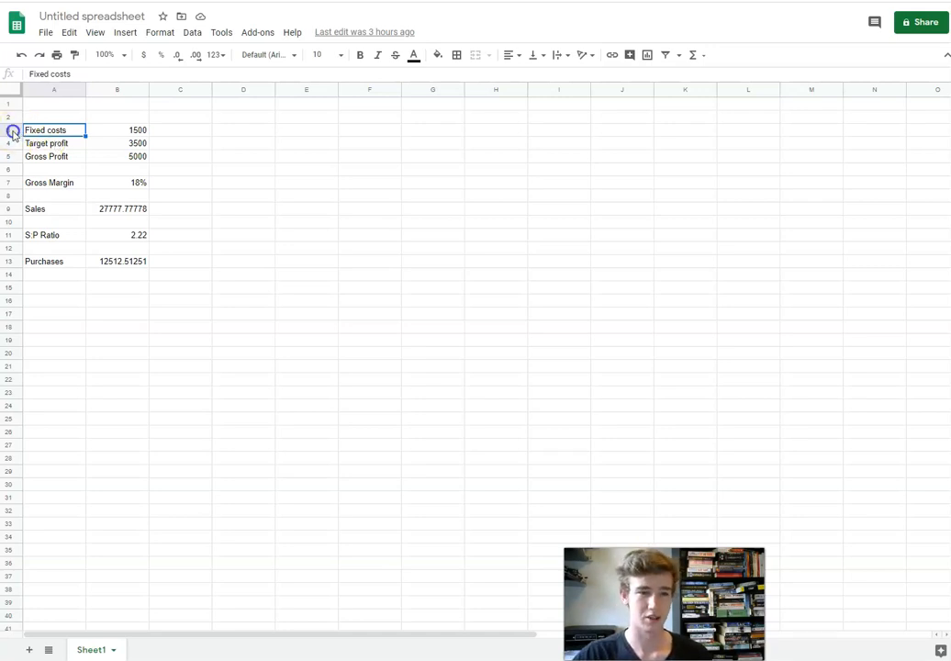
pyautogui.click(118, 129)
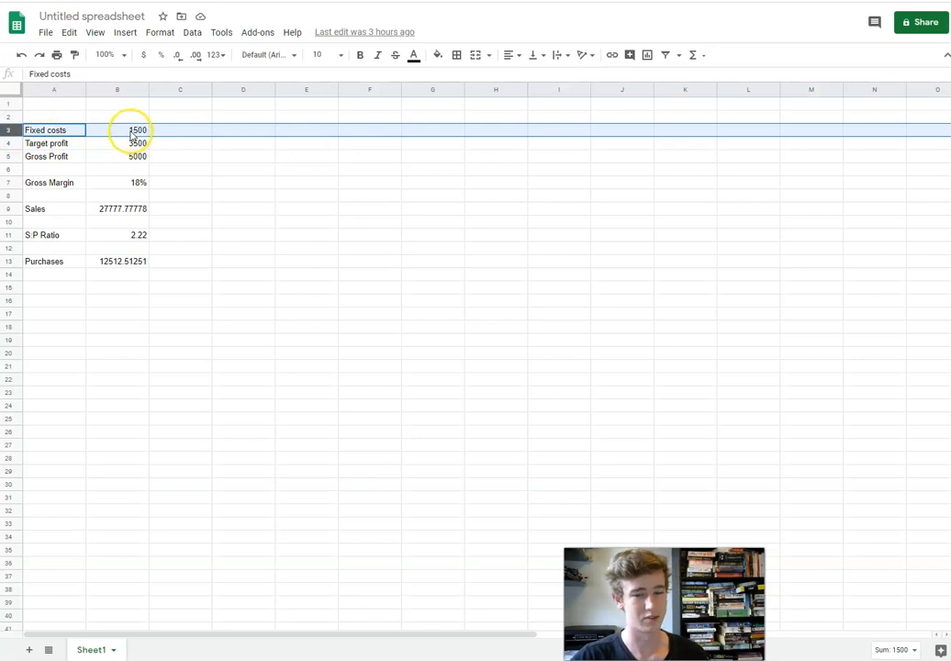
pyautogui.click(117, 129)
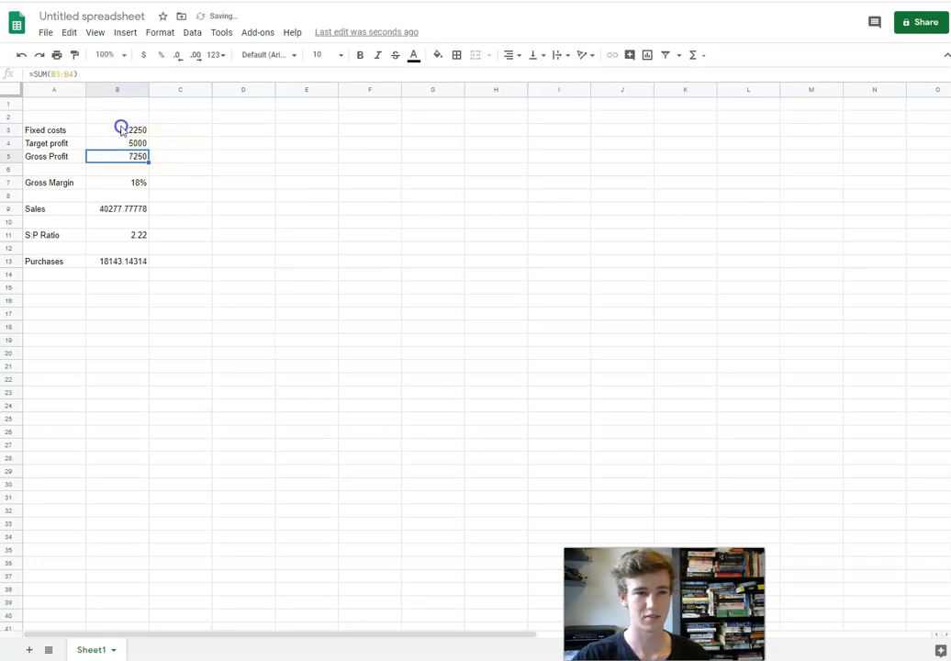
pyautogui.click(116, 130)
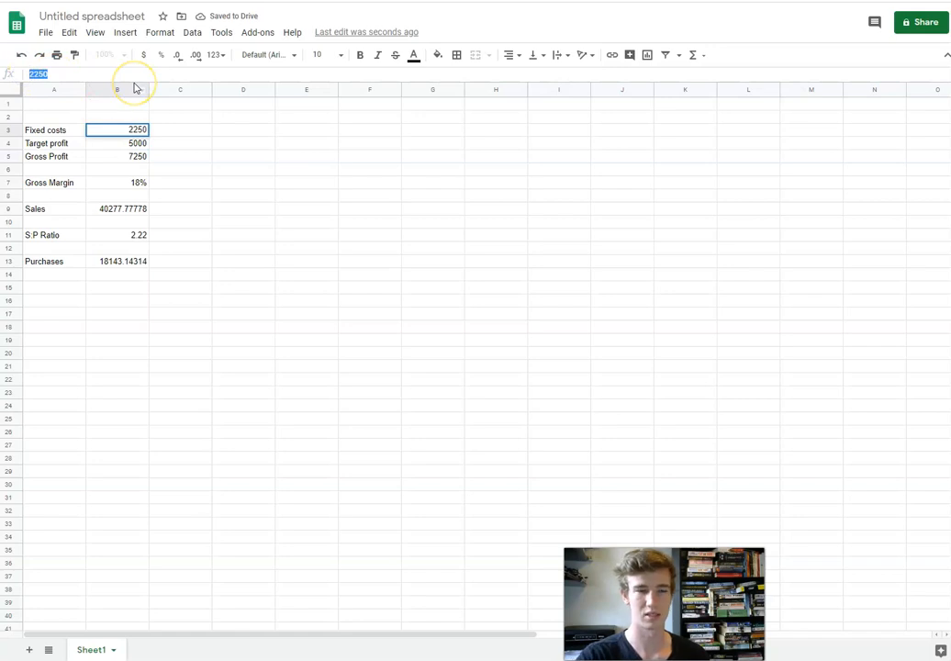
pyautogui.write('3')
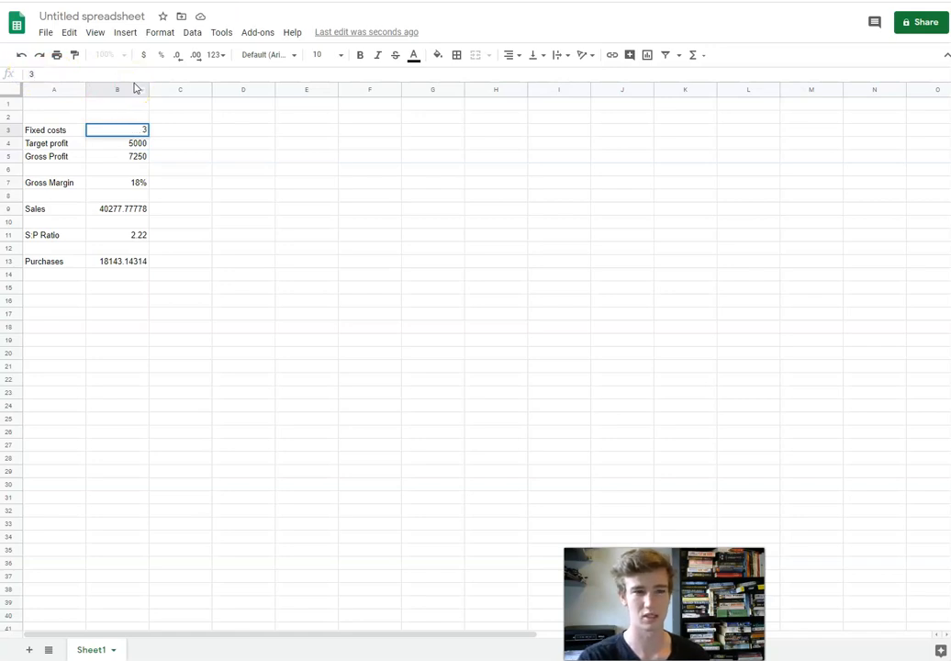
pyautogui.write('100')
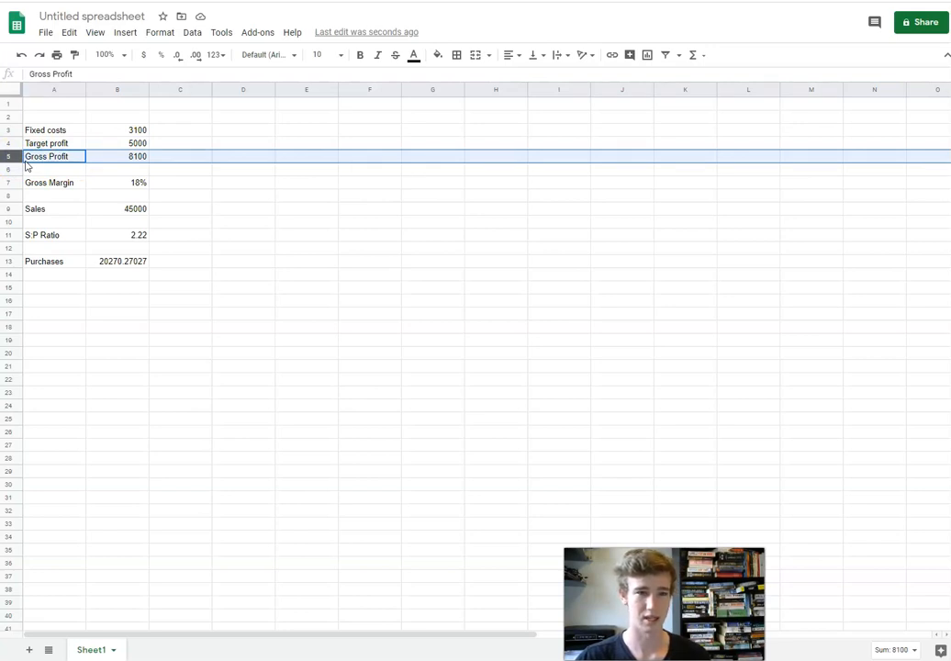
pyautogui.click(116, 144)
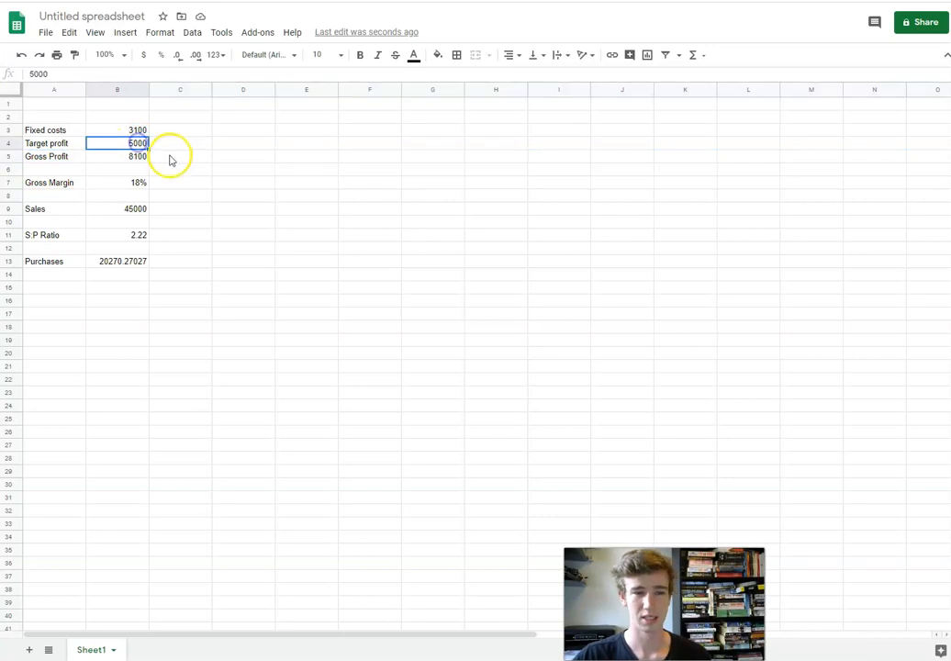
pyautogui.click(117, 130)
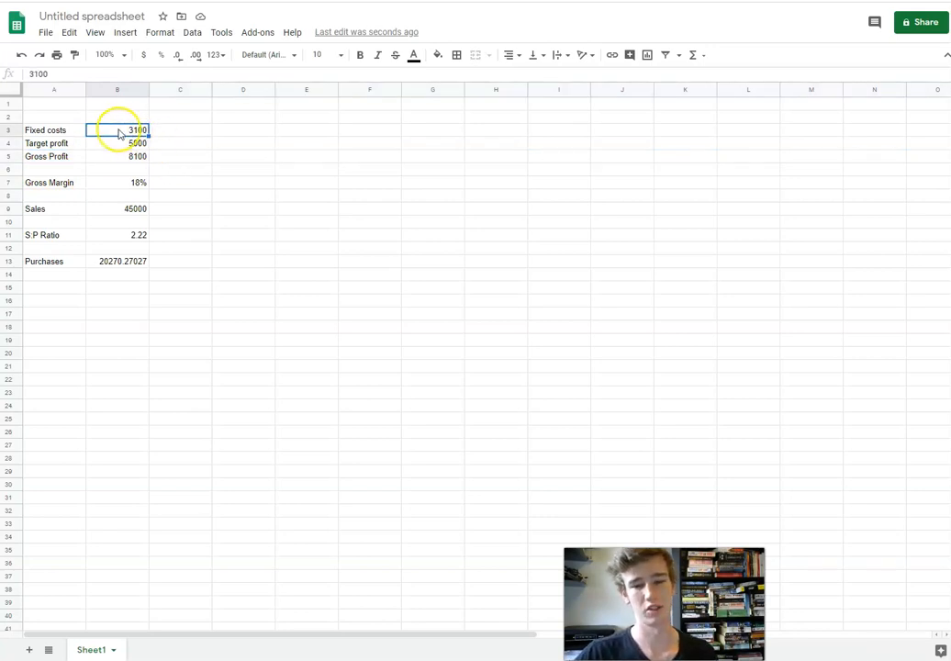
pyautogui.click(116, 143)
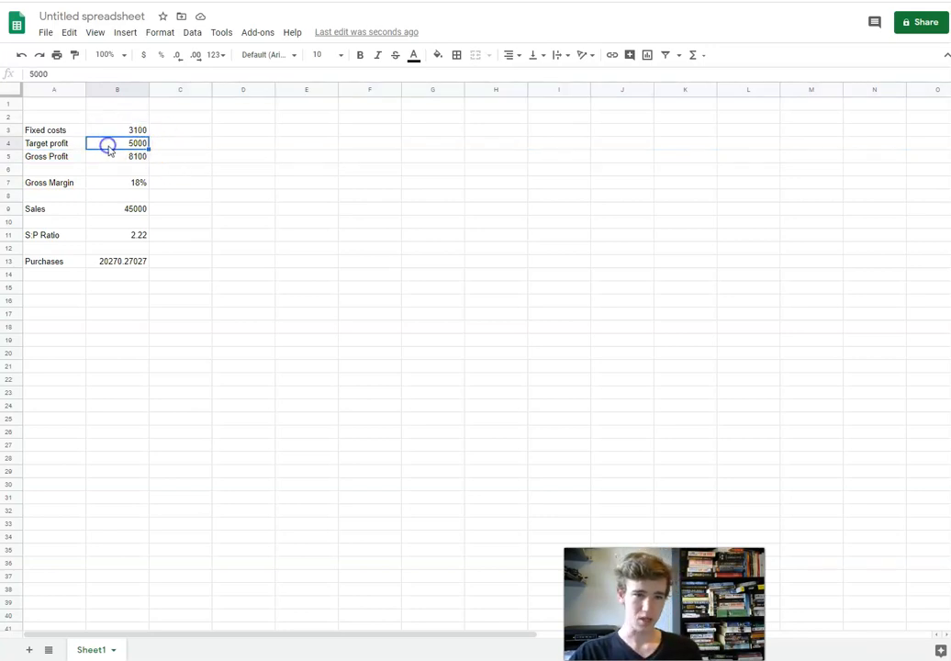
pyautogui.moveTo(223, 265)
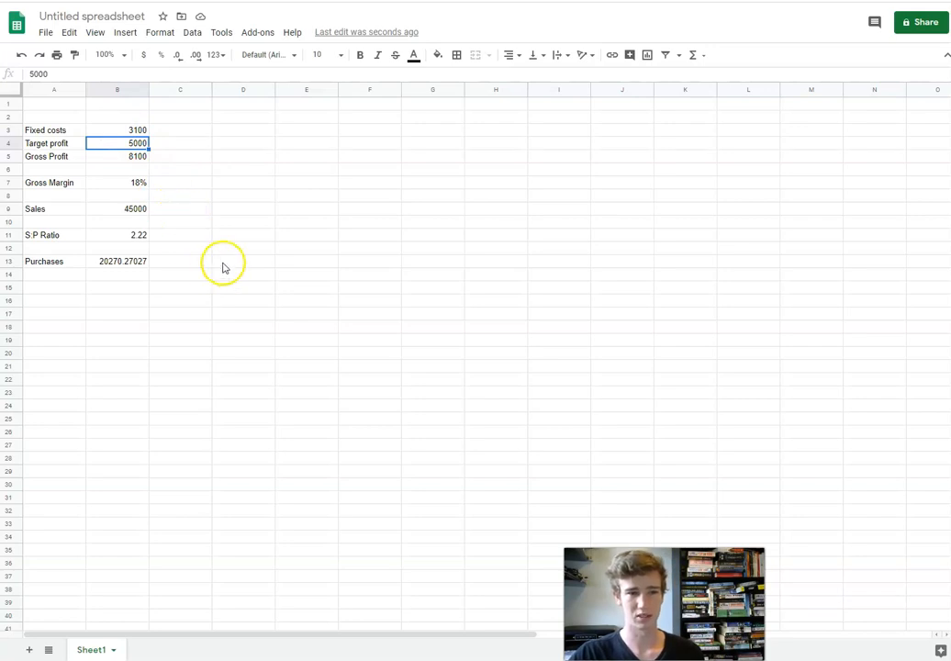
pyautogui.click(117, 156)
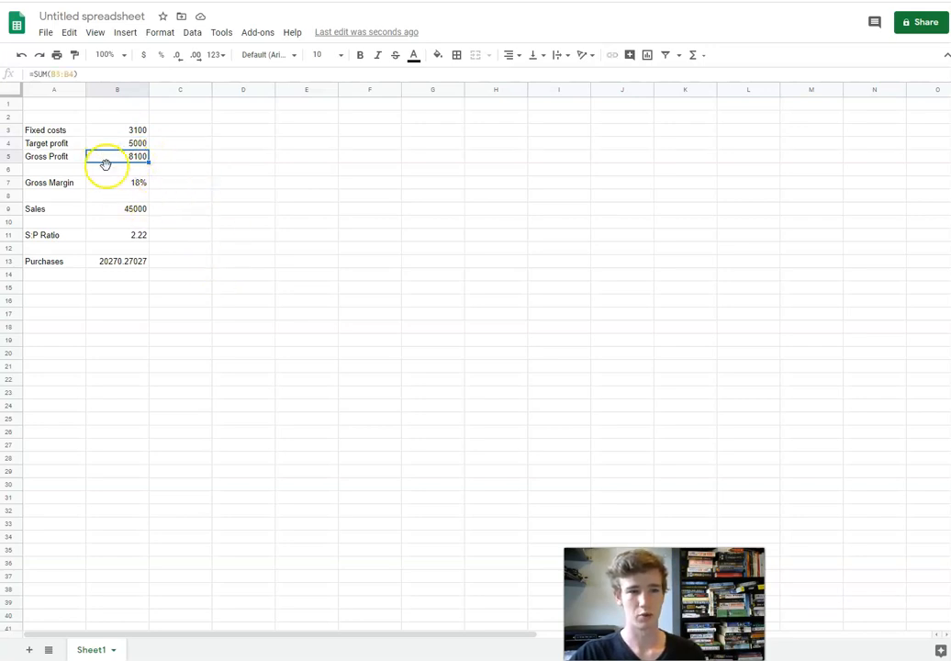
pyautogui.click(117, 143)
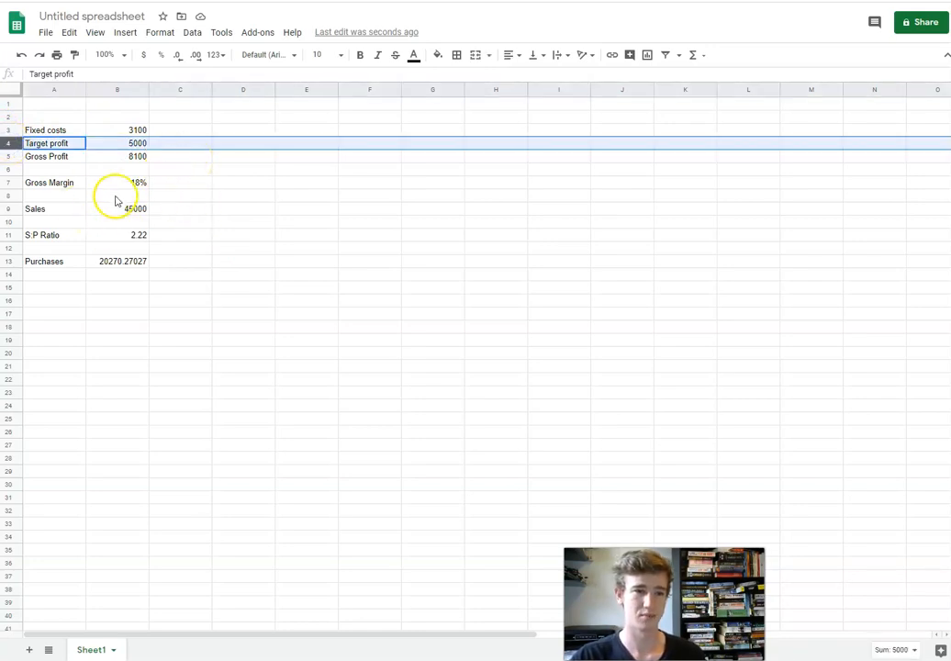
pyautogui.click(117, 130)
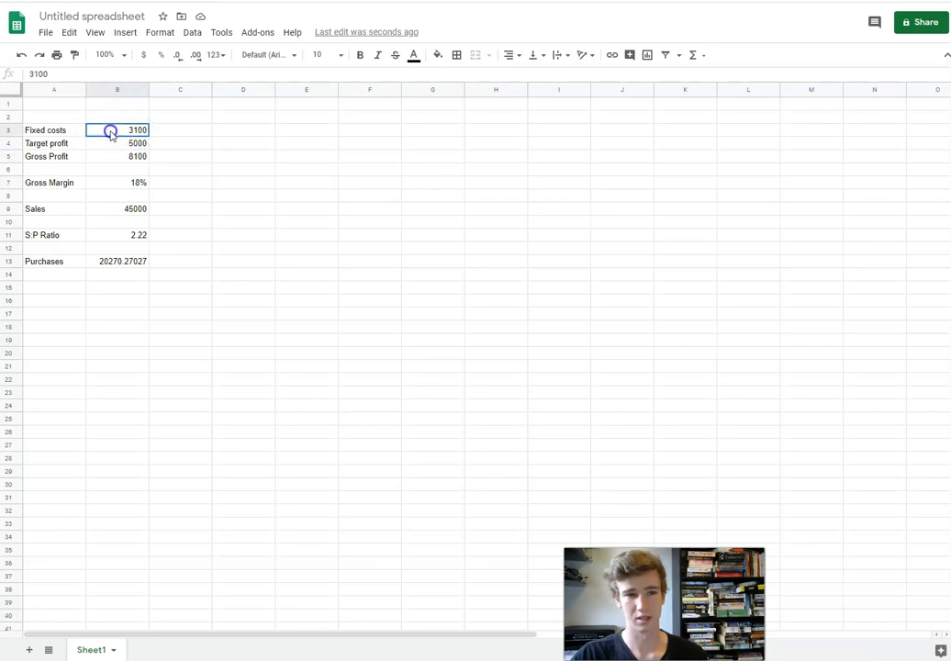
pyautogui.click(53, 182)
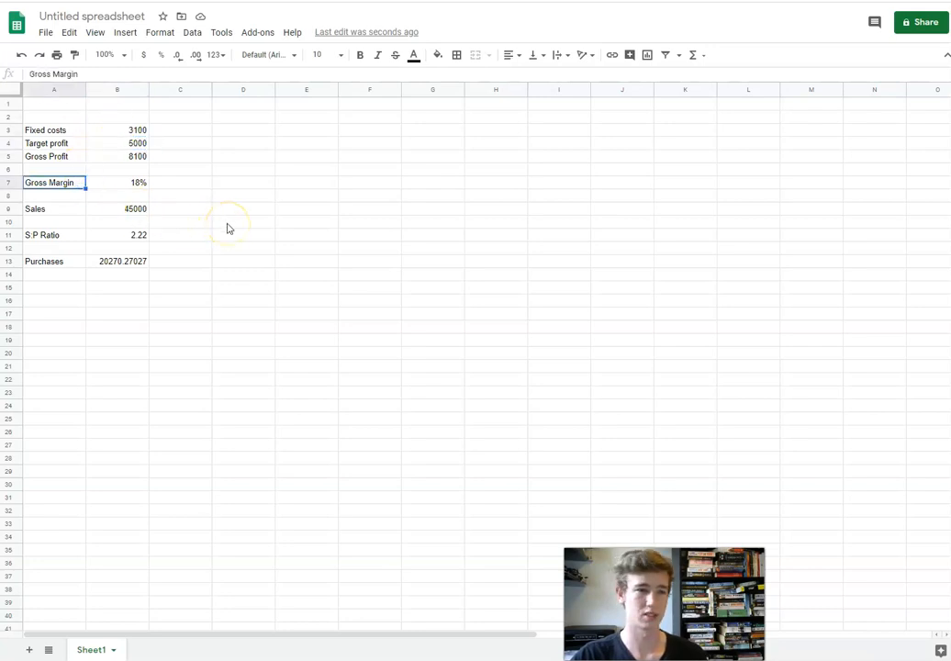
pyautogui.click(117, 181)
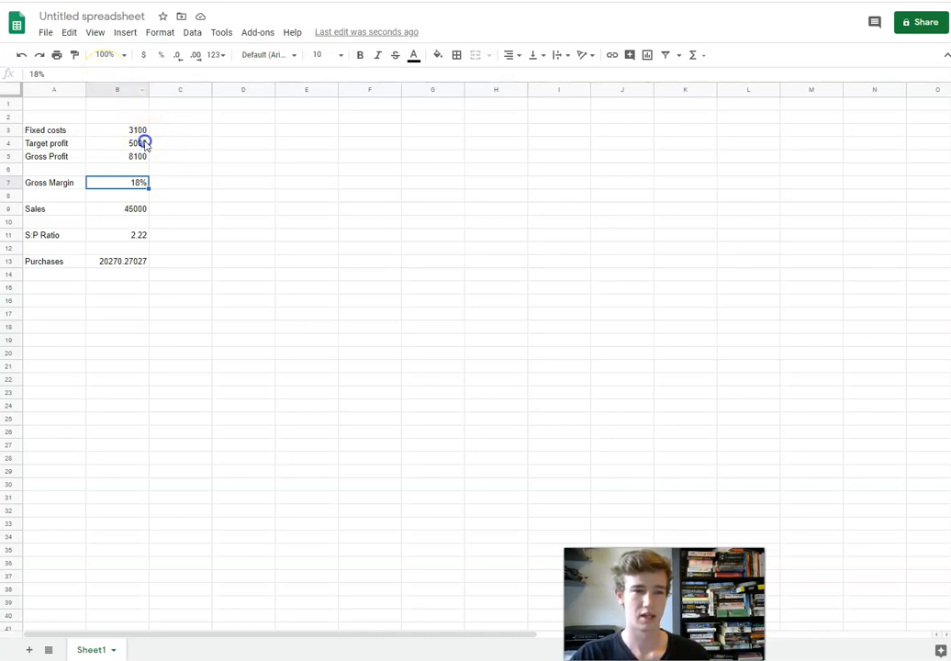
pyautogui.click(117, 143)
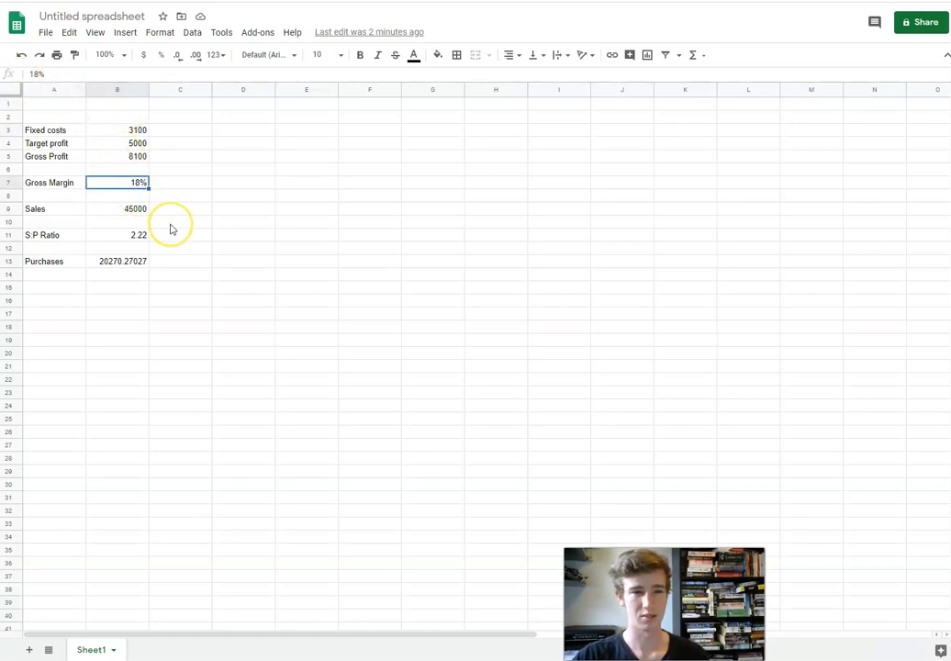
pyautogui.moveTo(170, 229)
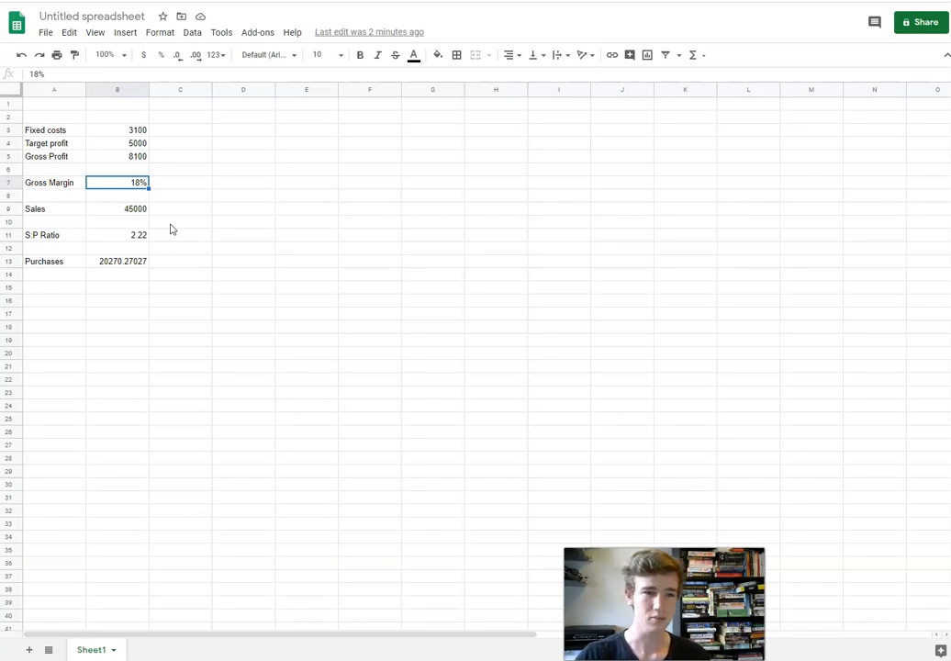
# - Check the sales formula in B9, then select C9 beside the 45000 monthly sales
pyautogui.click(117, 209)
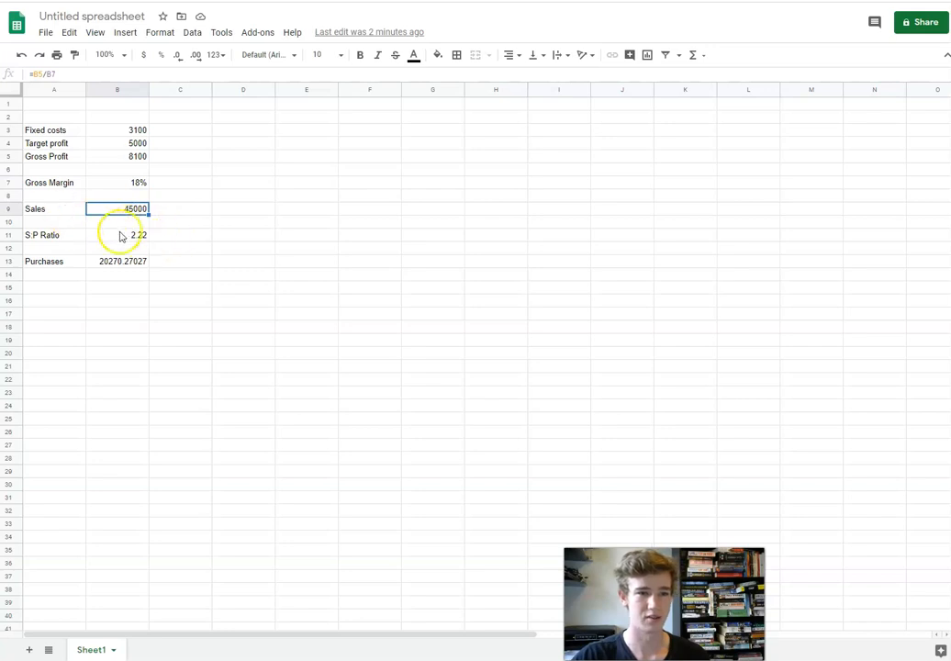
pyautogui.moveTo(196, 254)
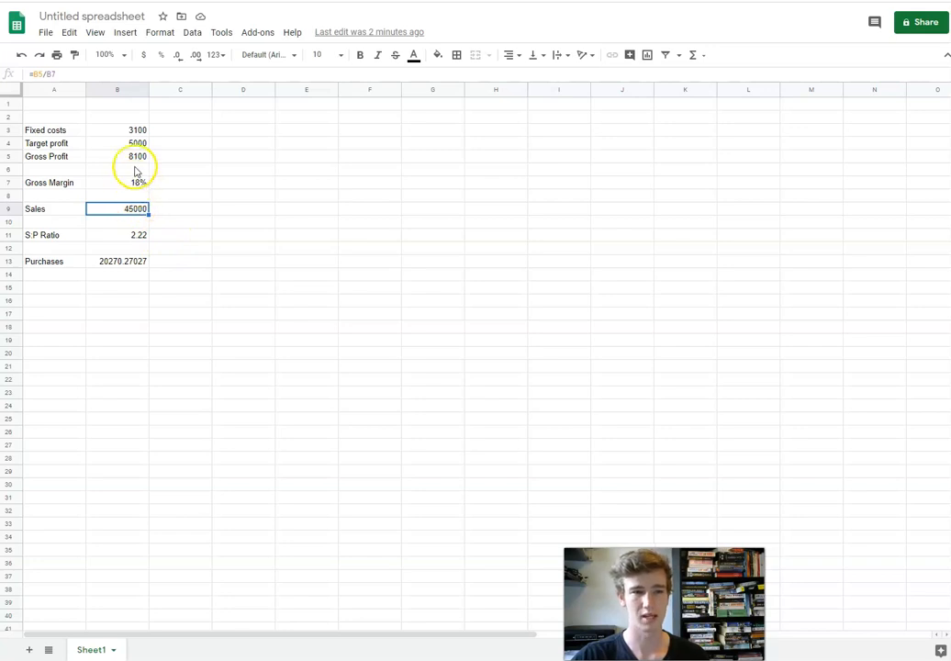
pyautogui.moveTo(175, 222)
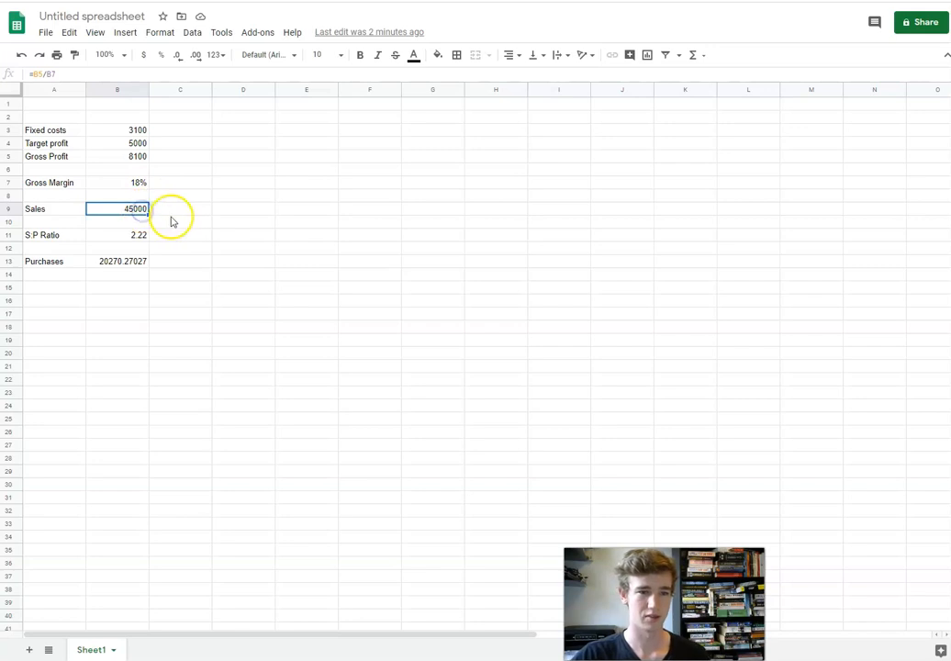
pyautogui.click(180, 208)
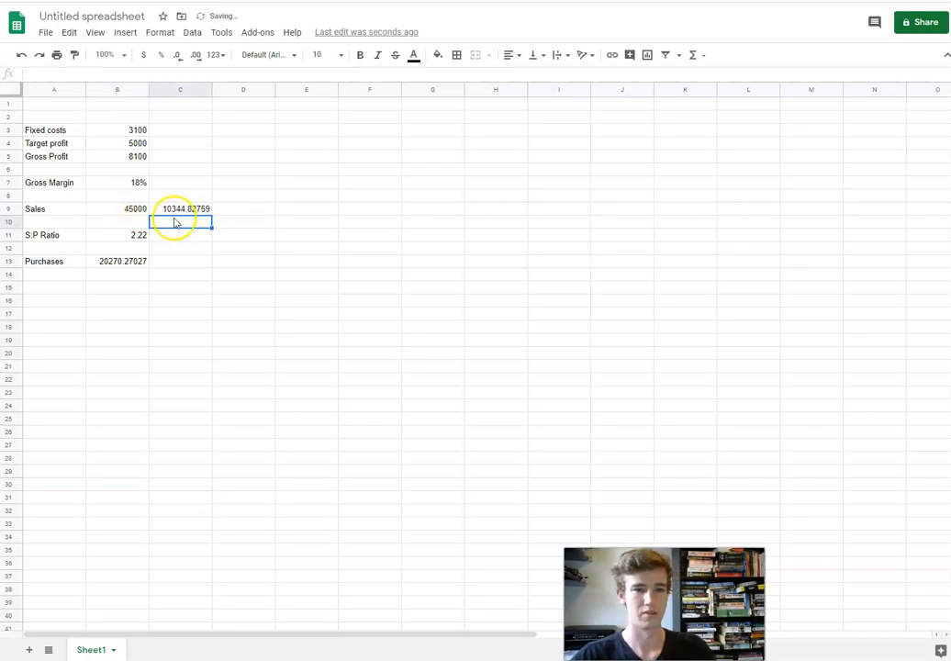
pyautogui.click(180, 208)
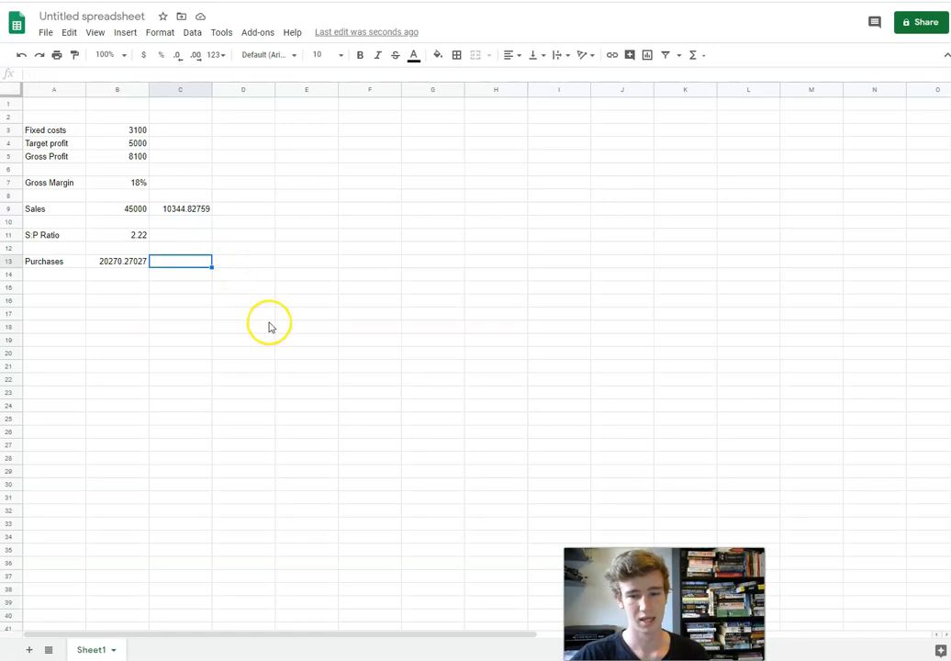
pyautogui.moveTo(142, 246)
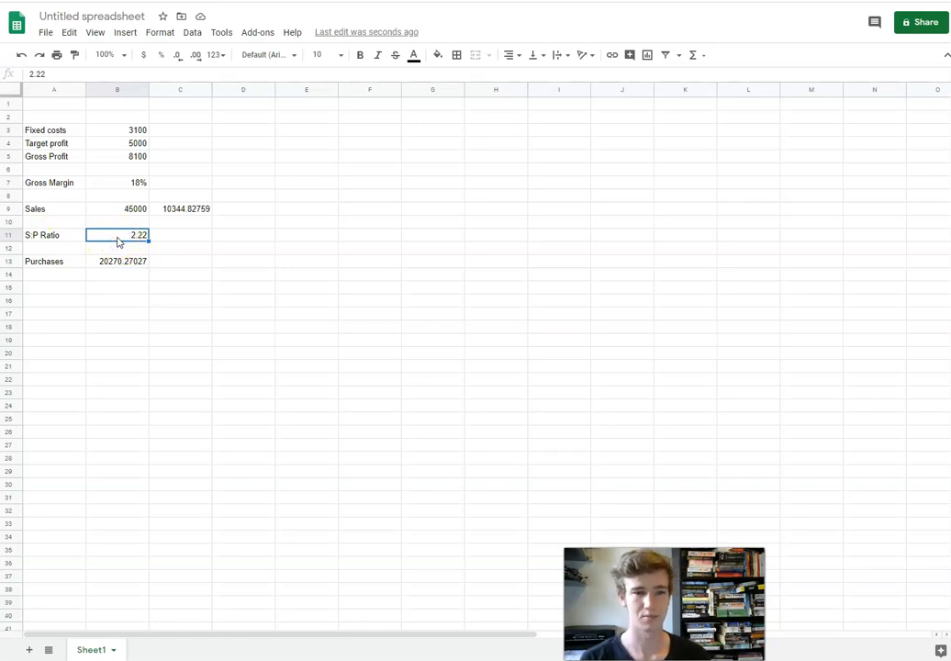
pyautogui.moveTo(178, 239)
pyautogui.write('=10*B11')
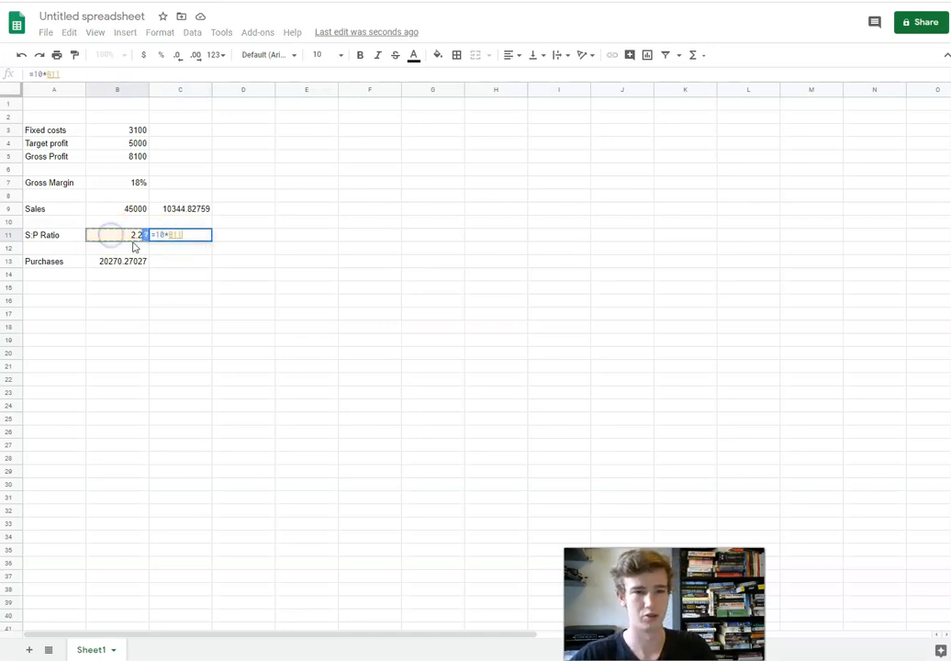
# - Clear the trial =10*B11 figure from C11, keeping only the 2.22 S:P ratio
pyautogui.press('Return')
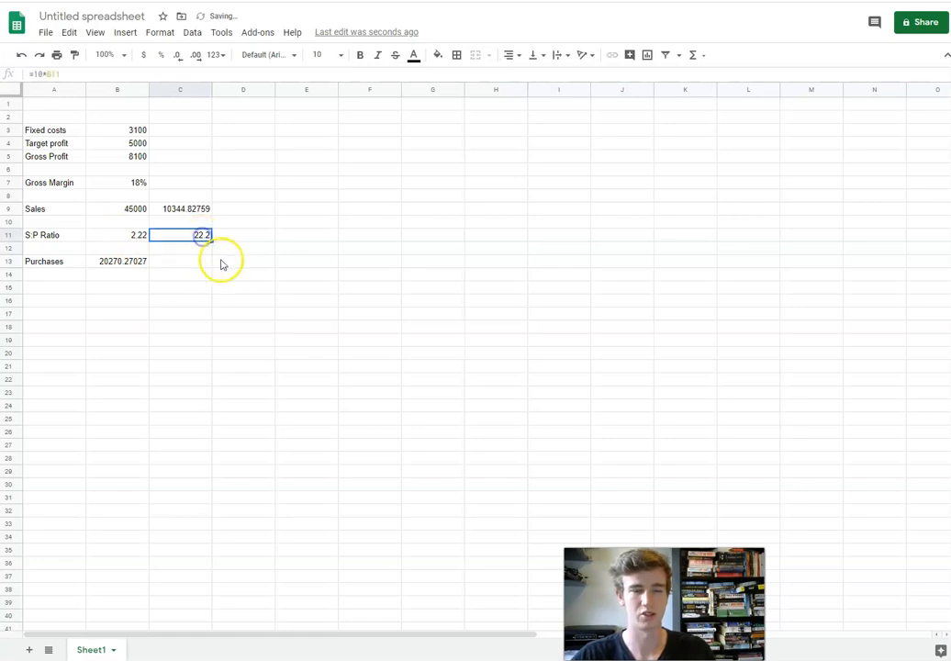
pyautogui.moveTo(232, 302)
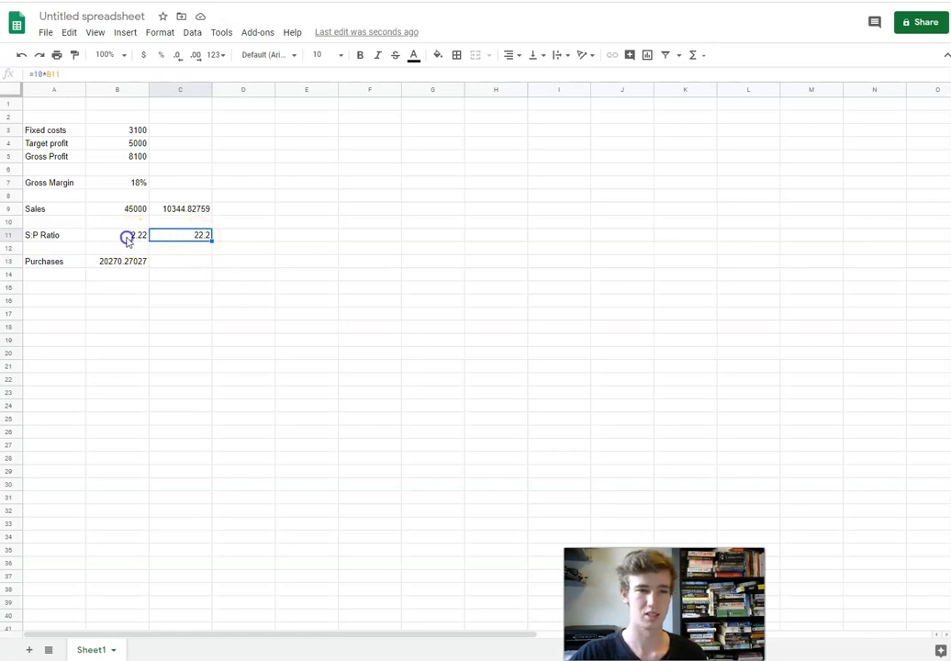
pyautogui.click(117, 235)
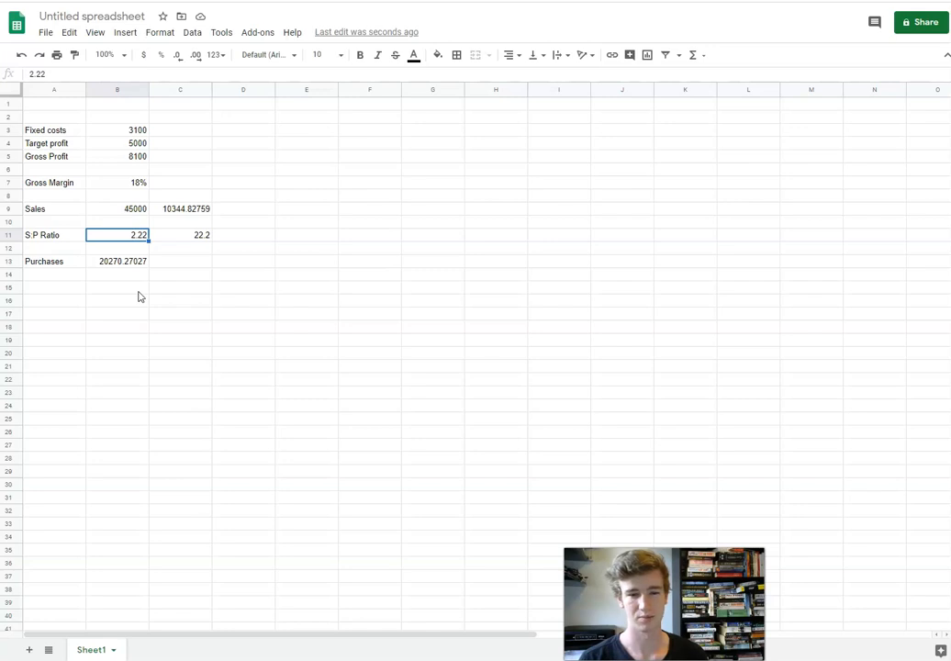
pyautogui.click(201, 235)
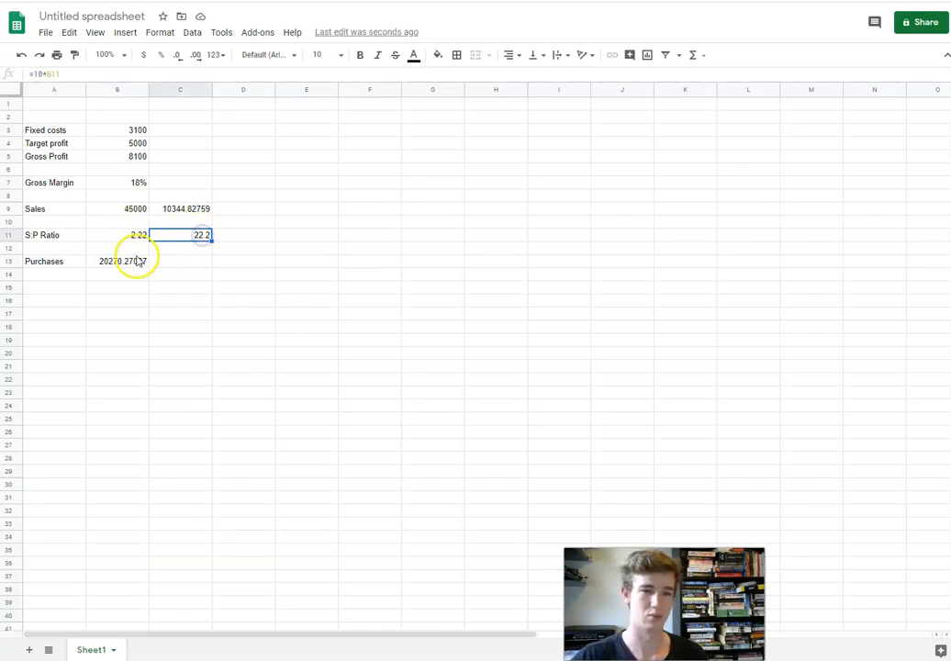
pyautogui.click(116, 261)
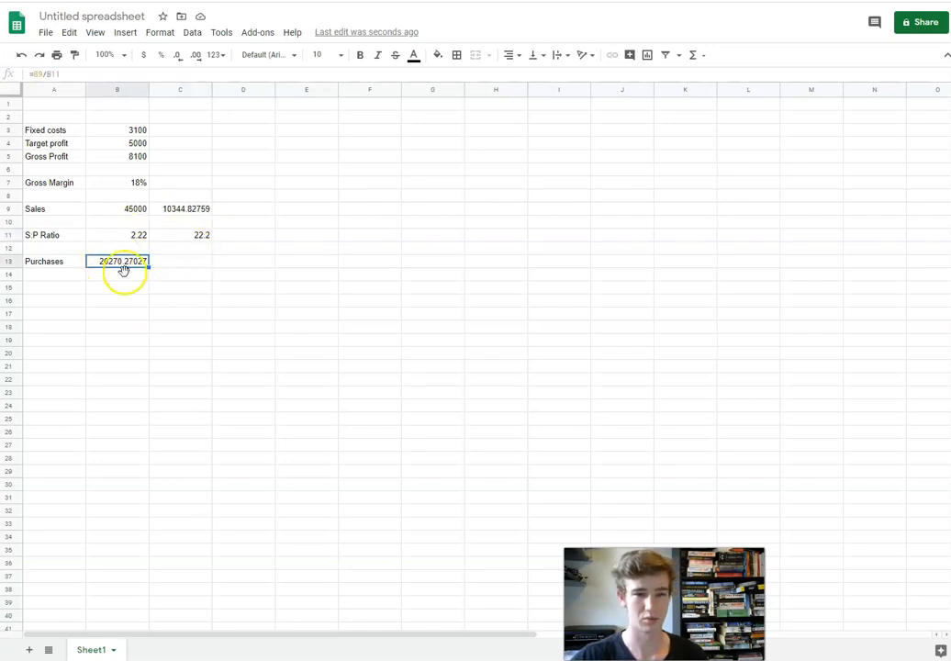
pyautogui.click(180, 235)
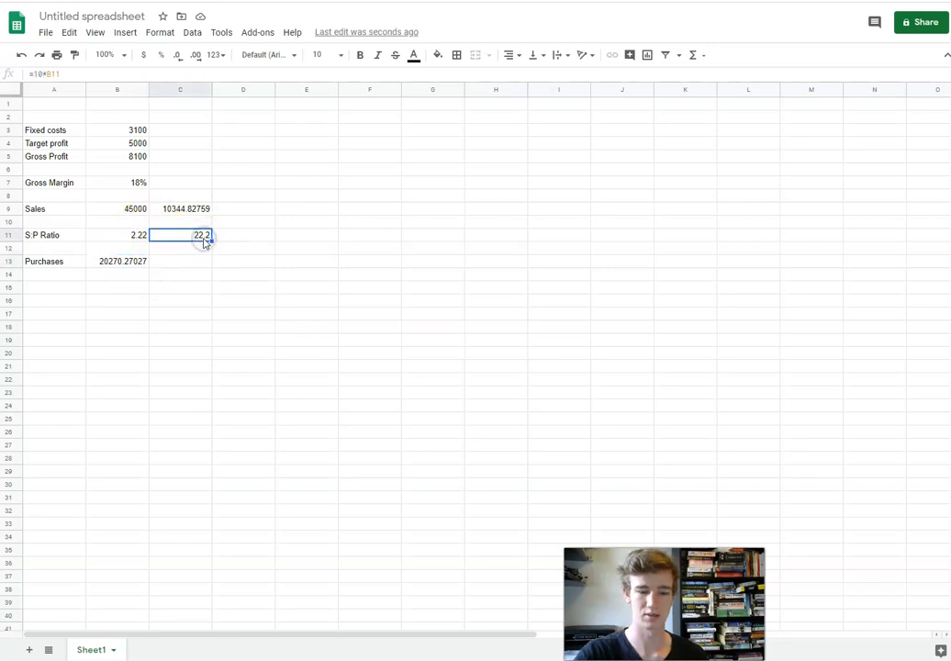
pyautogui.press('Delete')
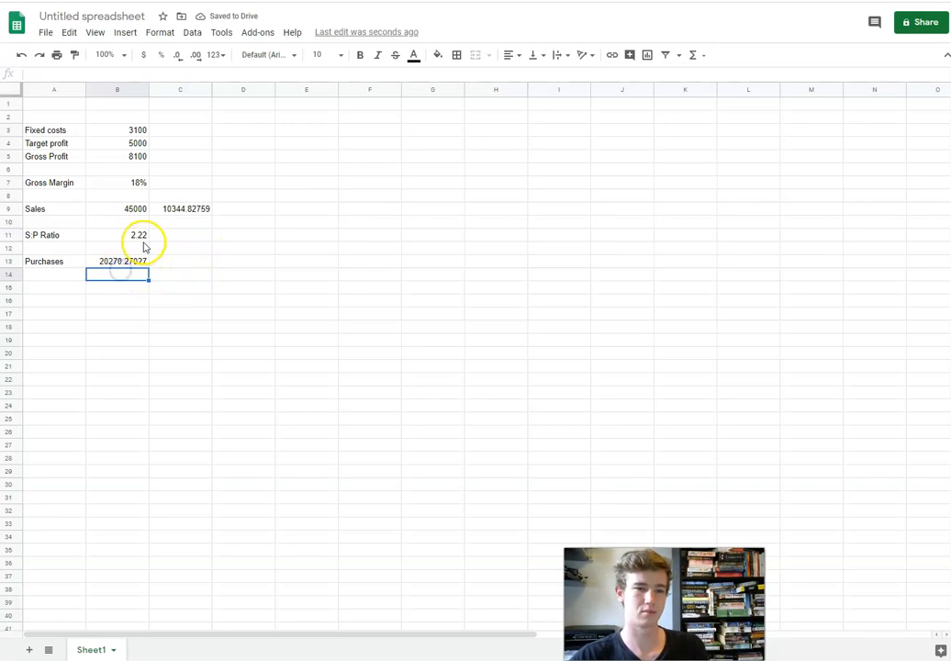
# - Enter =B13/4.35 in C13, giving weekly purchases of 4659.832246
pyautogui.click(139, 235)
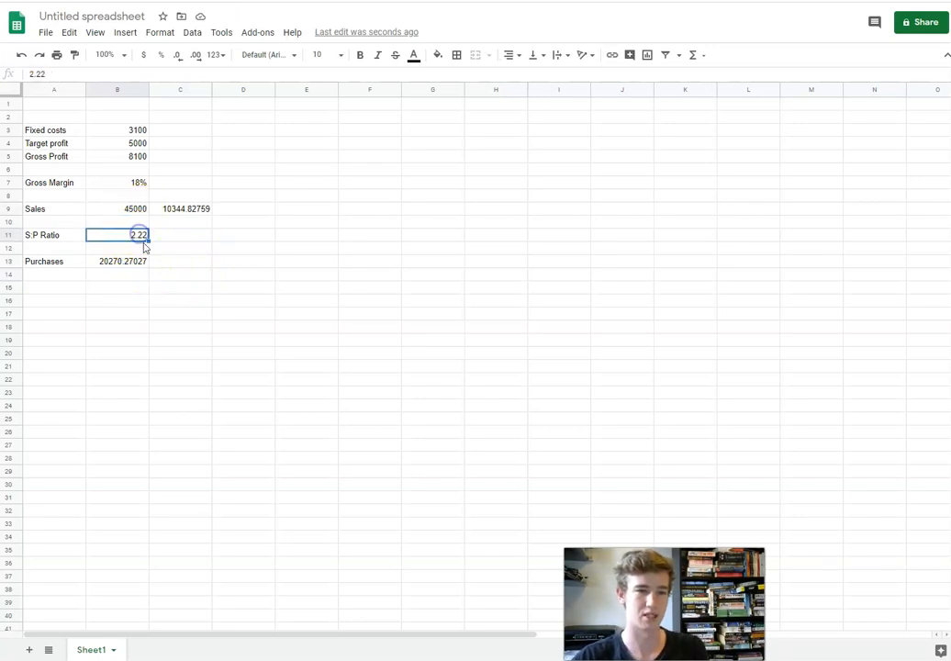
pyautogui.click(117, 260)
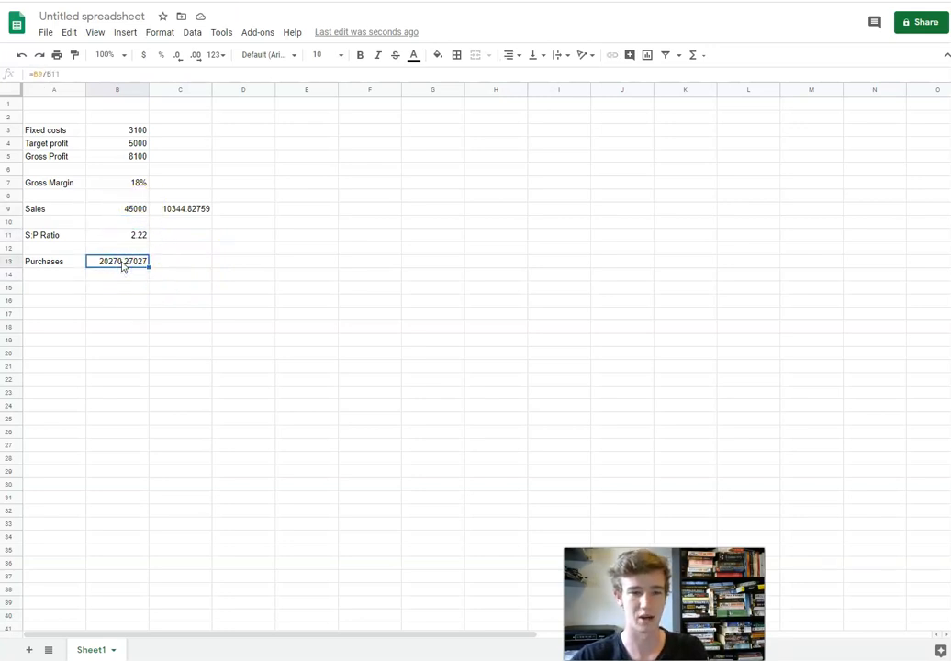
pyautogui.click(180, 260)
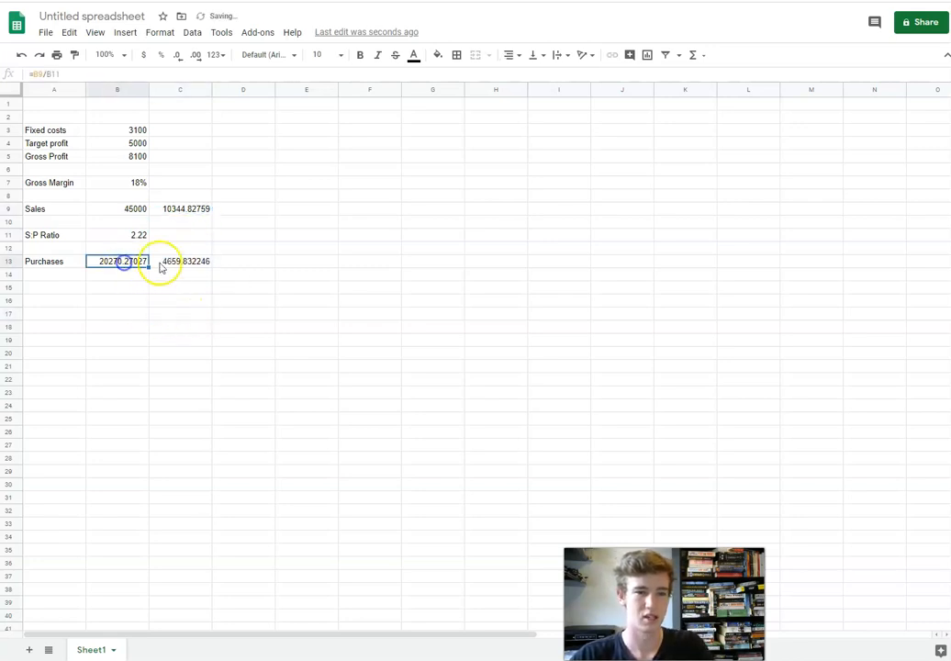
pyautogui.click(180, 261)
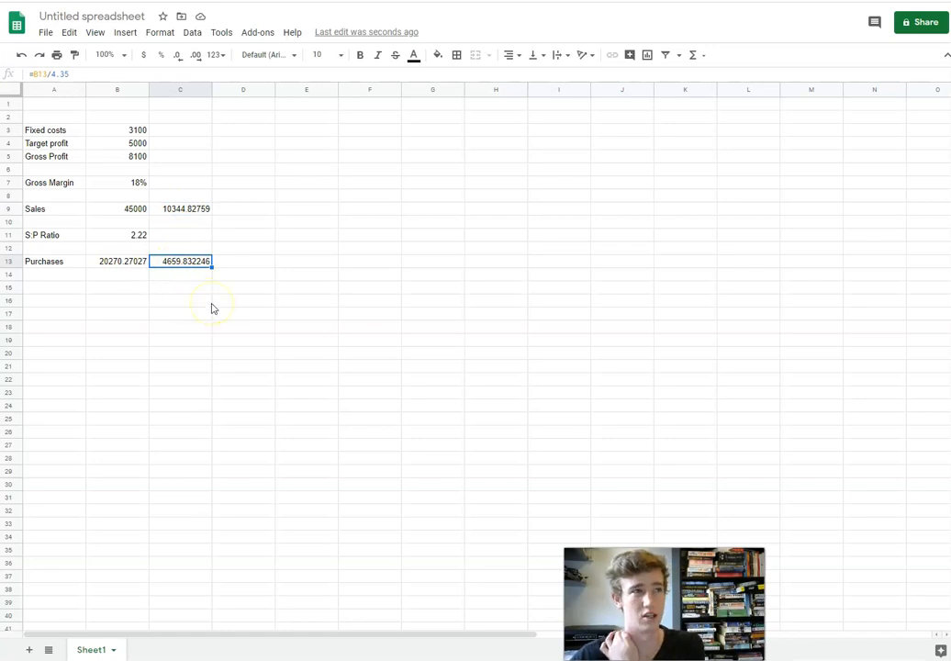
pyautogui.moveTo(186, 278)
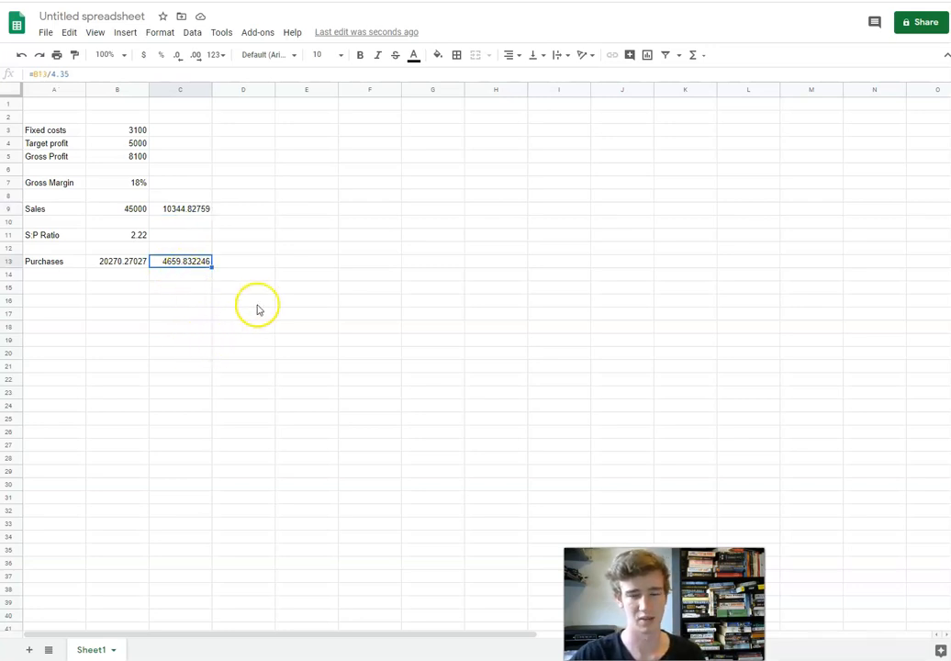
pyautogui.click(180, 208)
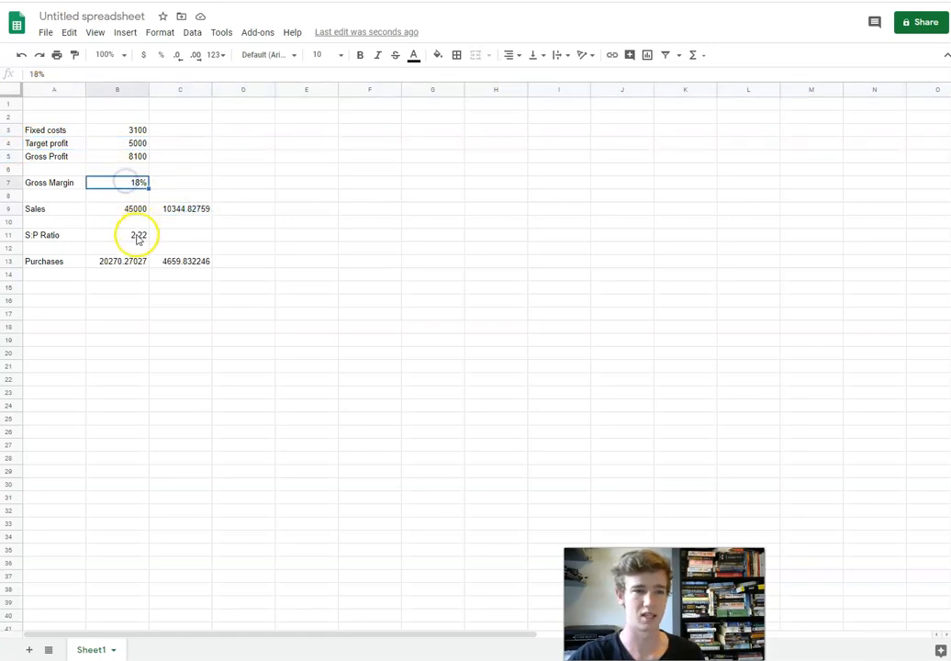
pyautogui.click(117, 235)
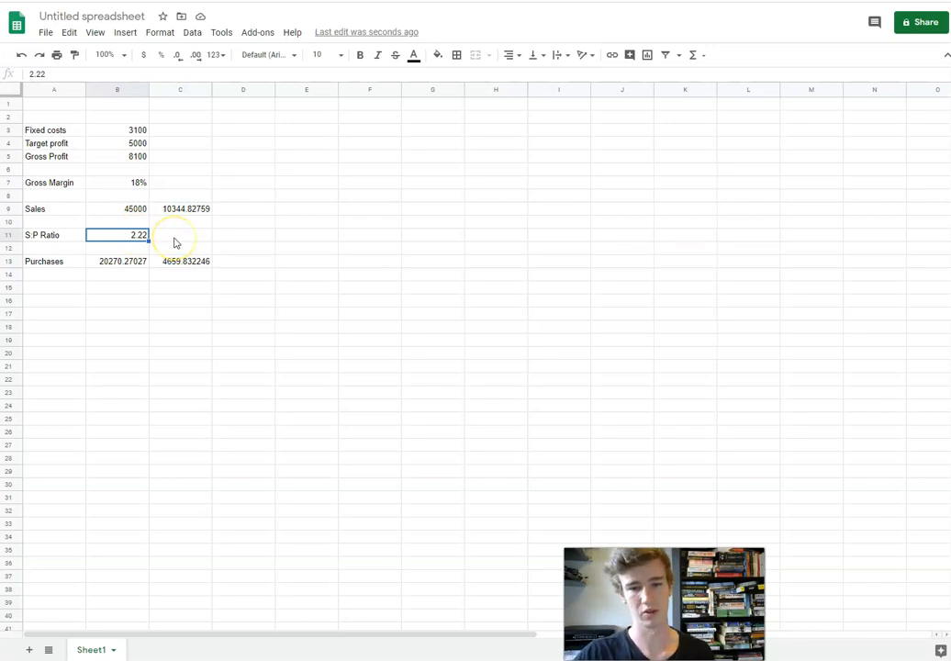
pyautogui.click(180, 235)
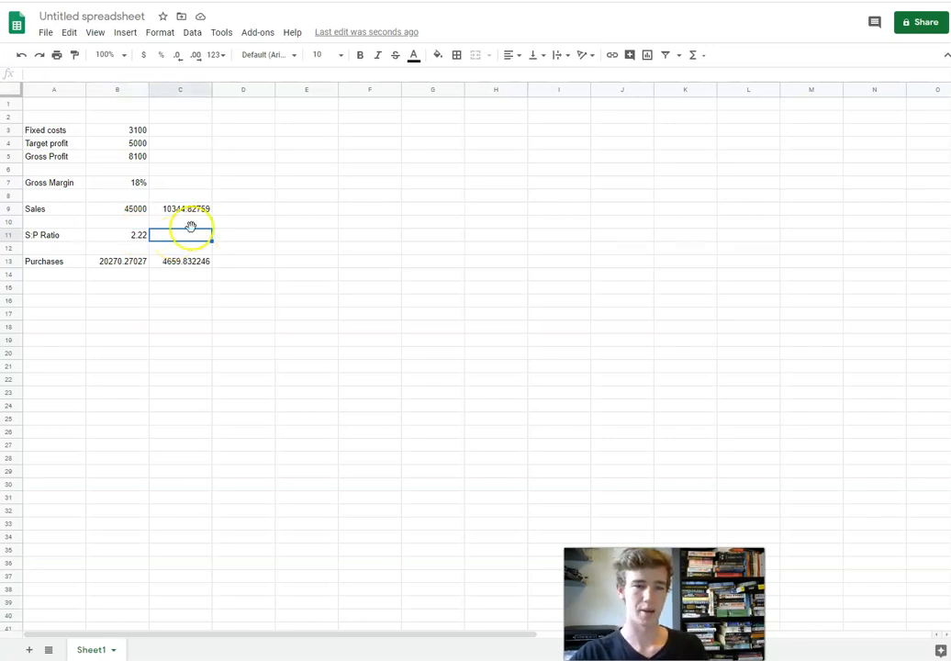
pyautogui.click(180, 261)
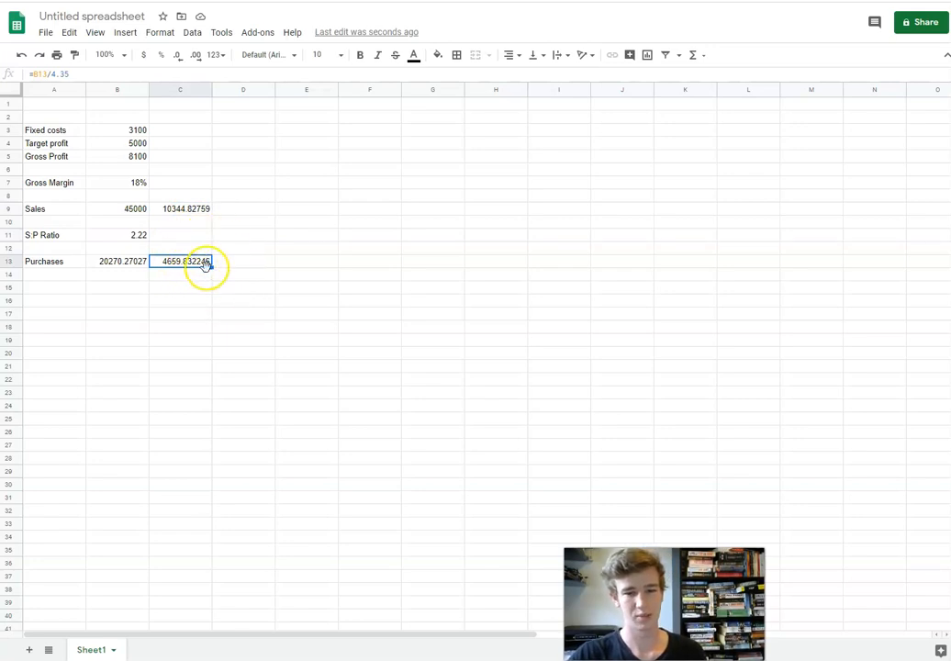
pyautogui.click(118, 260)
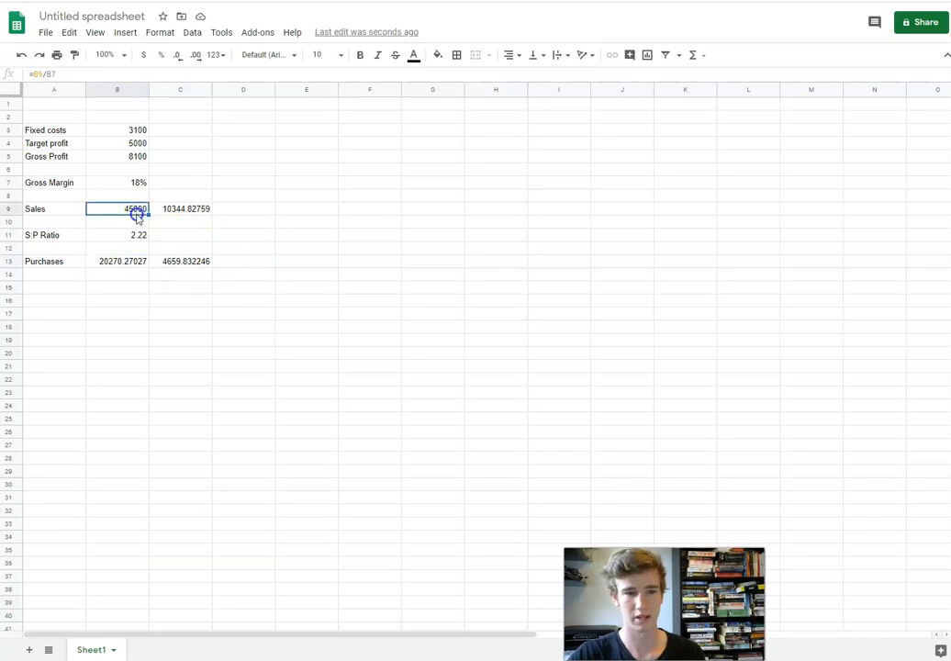
pyautogui.moveTo(152, 294)
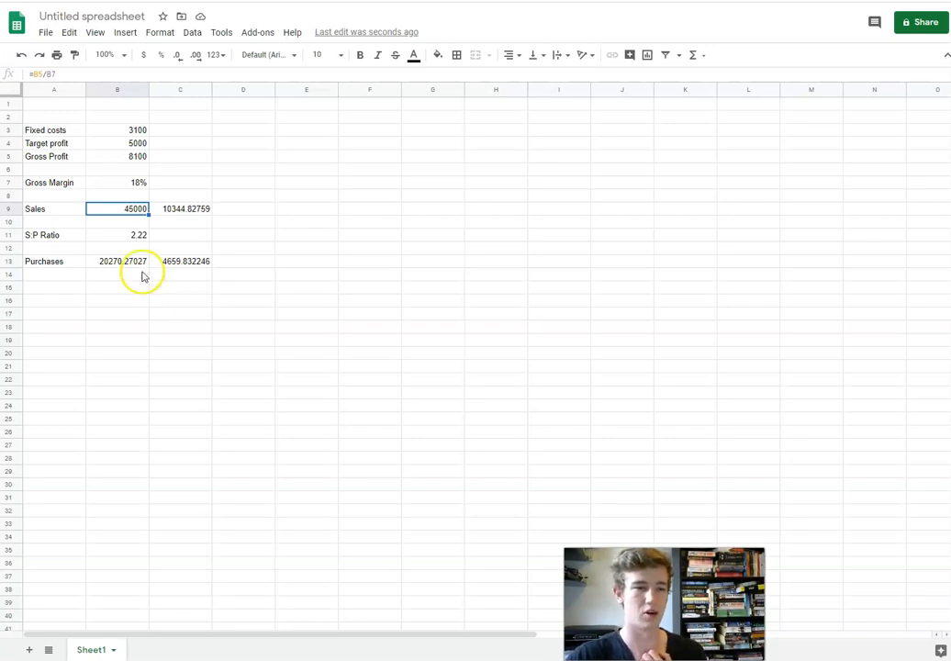
pyautogui.moveTo(190, 263)
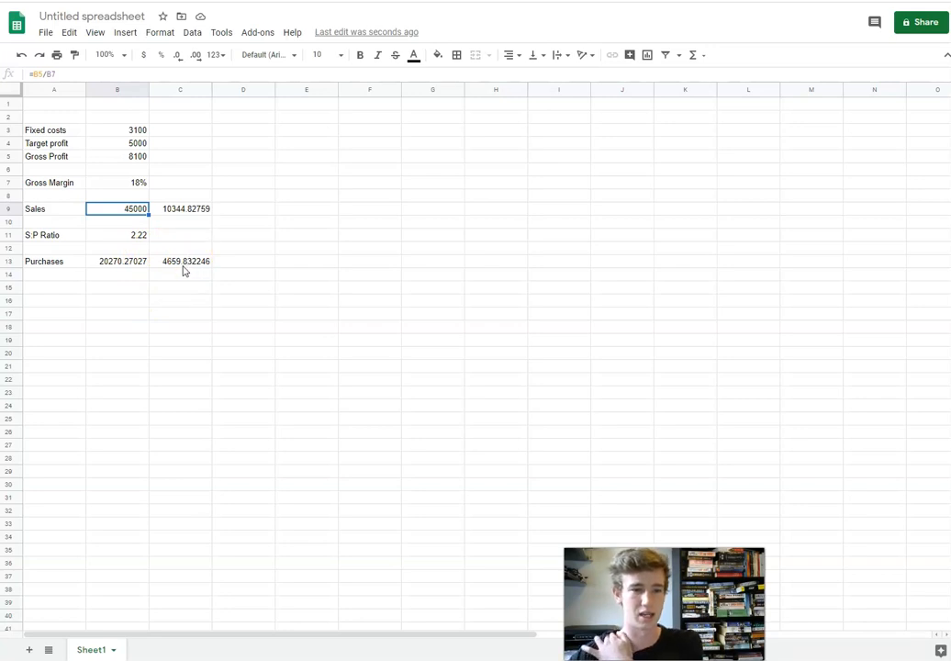
pyautogui.click(117, 313)
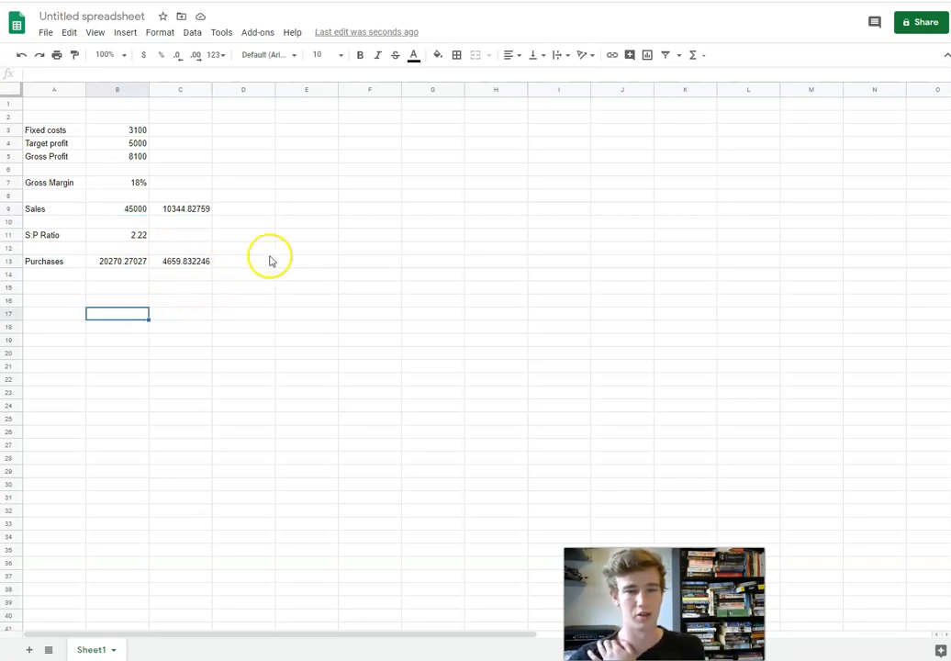
pyautogui.moveTo(286, 223)
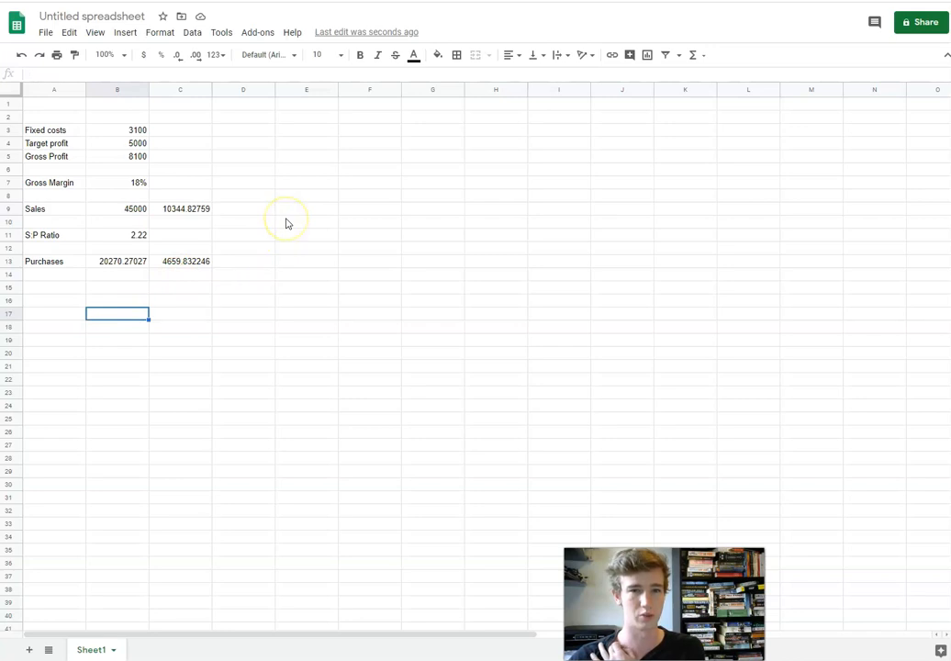
pyautogui.moveTo(286, 220)
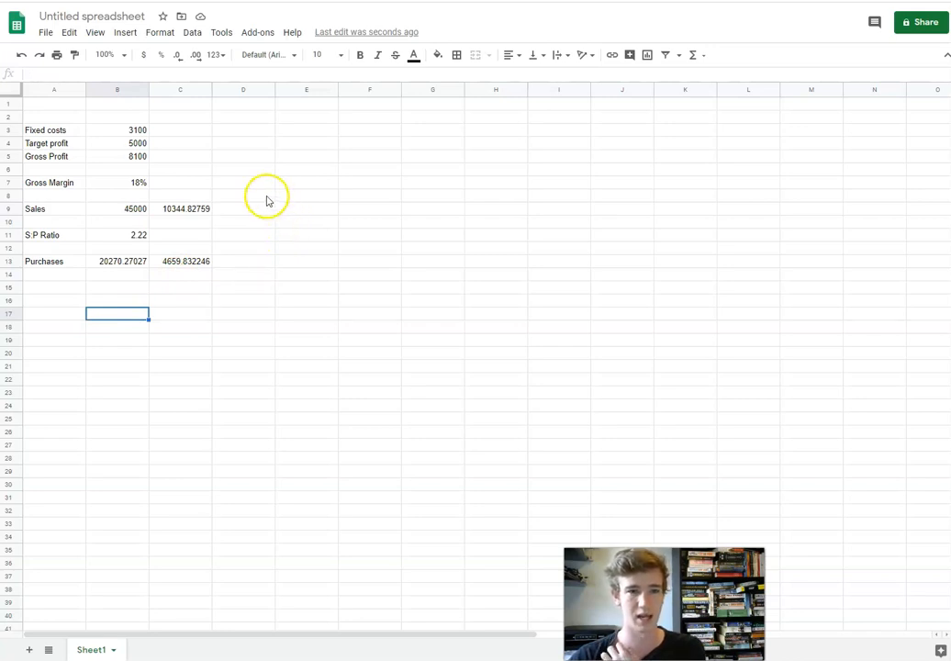
pyautogui.moveTo(264, 294)
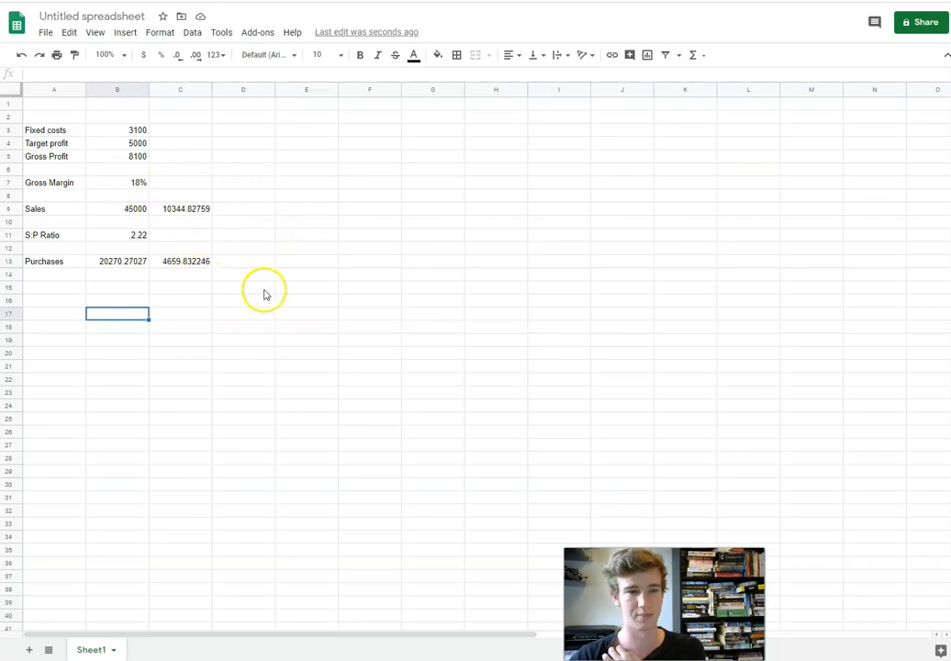
pyautogui.moveTo(269, 296)
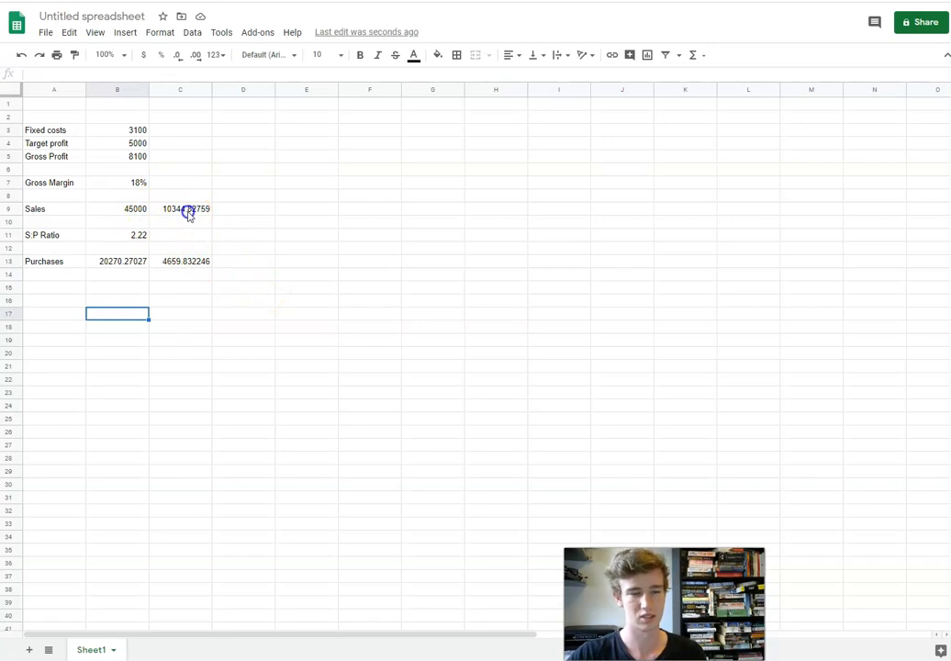
pyautogui.click(180, 261)
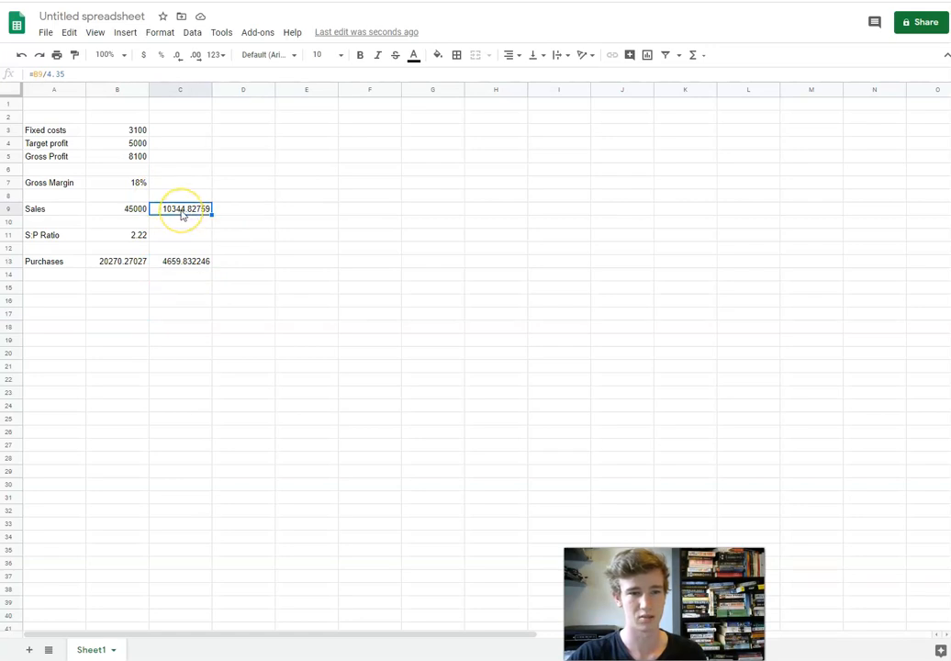
pyautogui.click(180, 286)
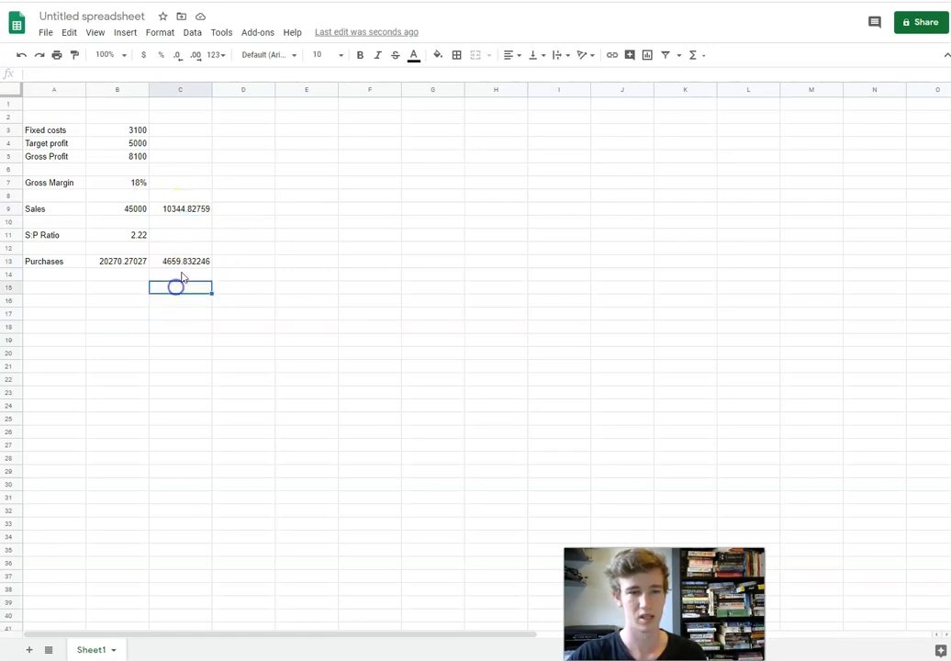
pyautogui.click(180, 209)
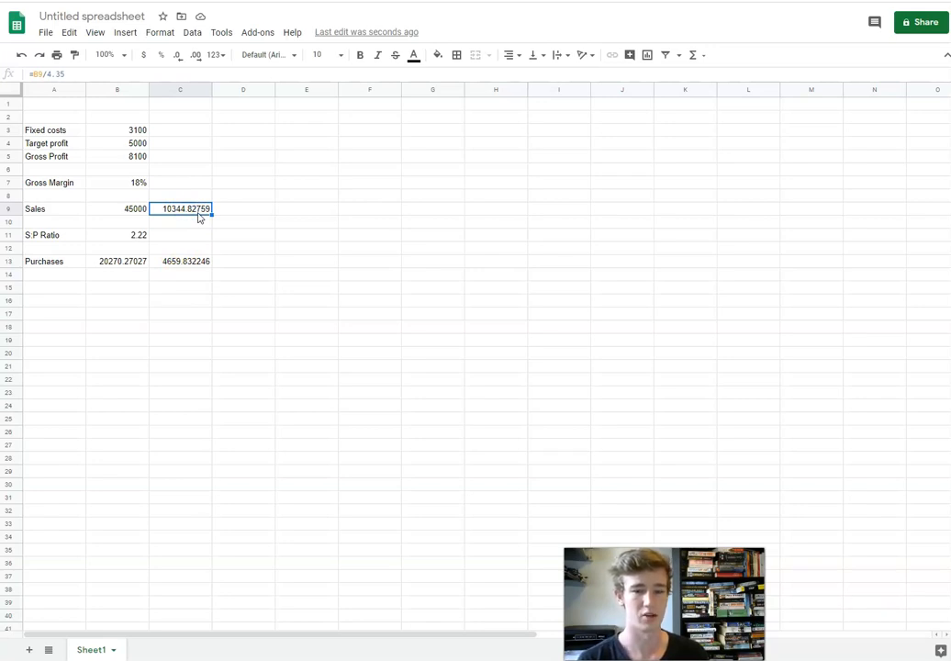
pyautogui.click(186, 261)
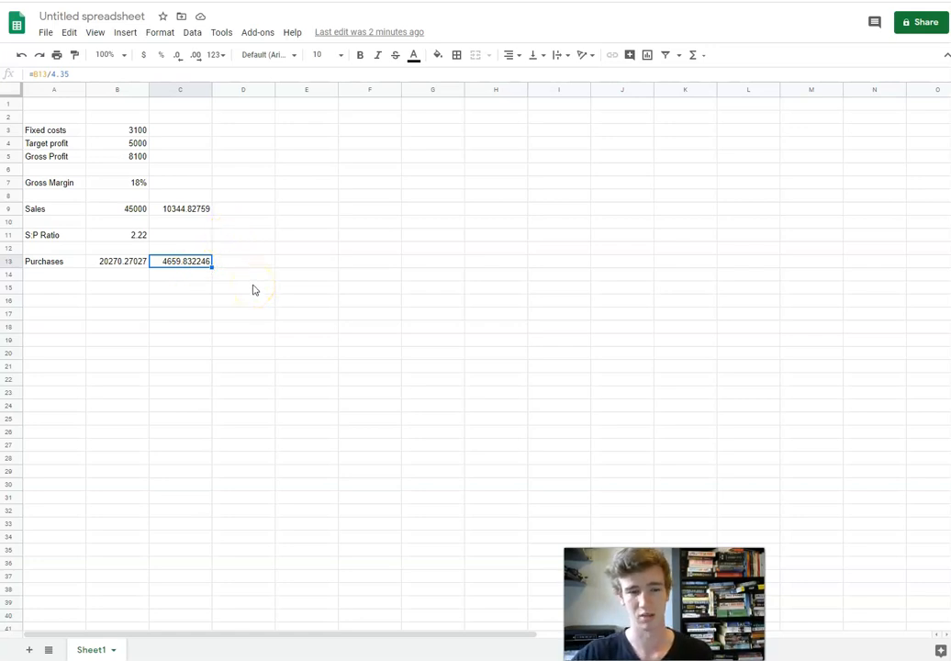
pyautogui.moveTo(224, 283)
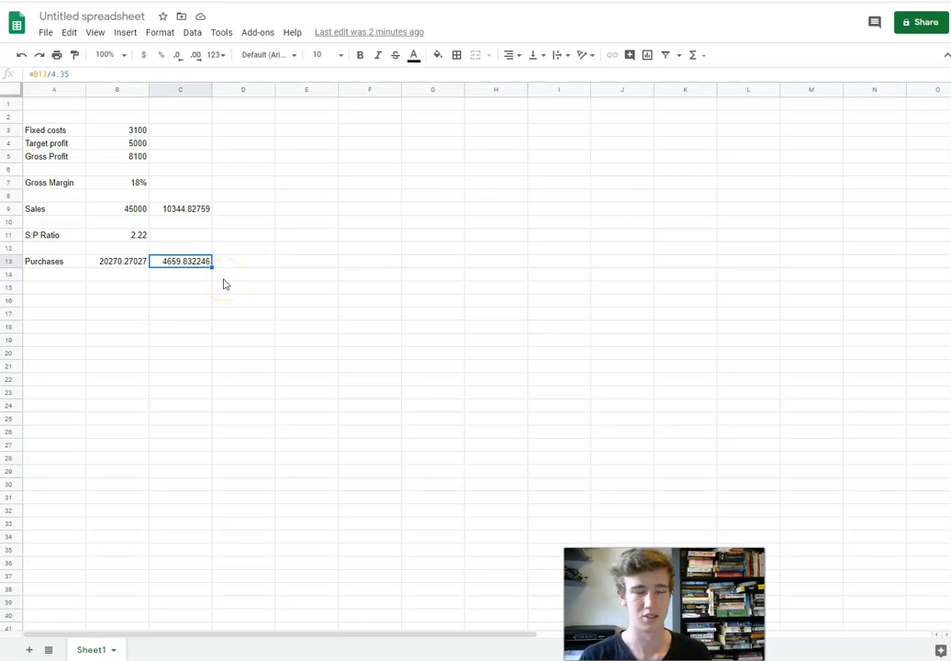